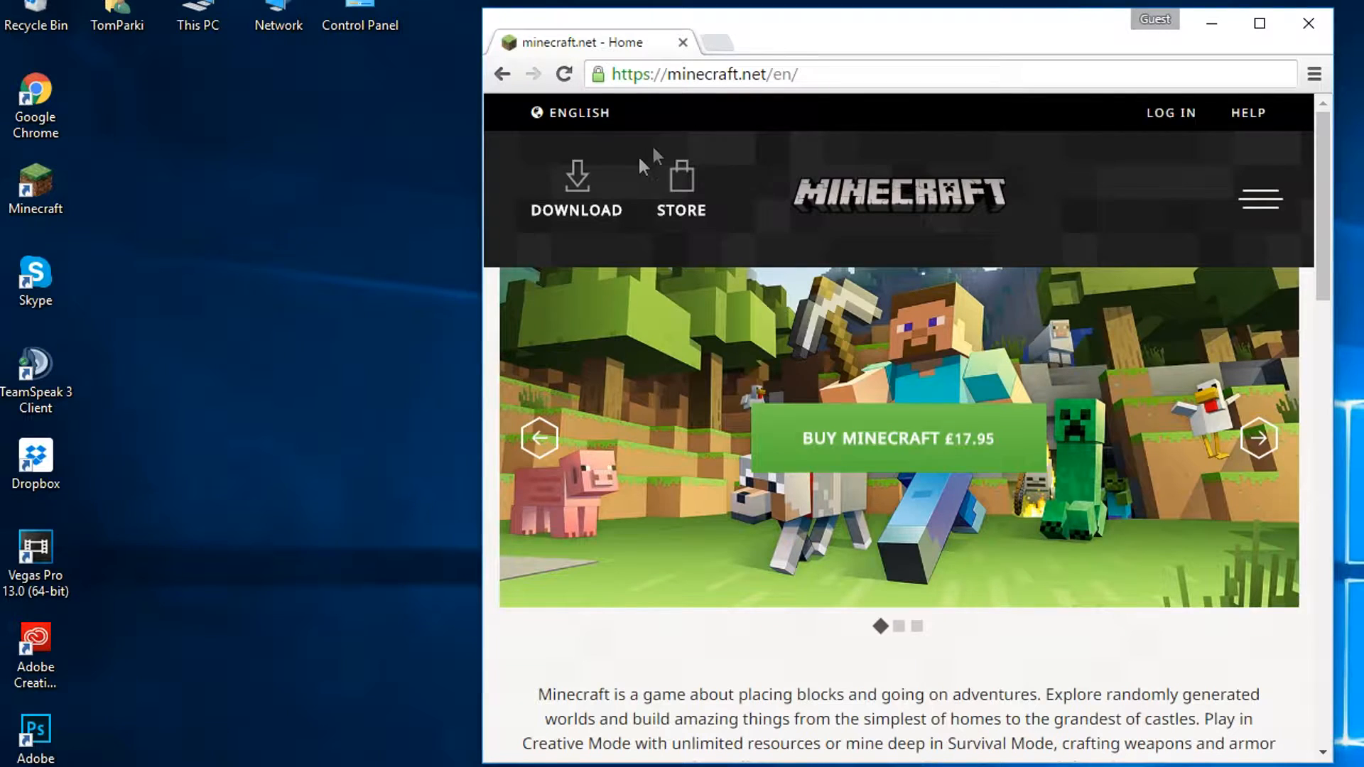
Step: Download minecraft_server.1.10.2.jar from minecraft.net's 'set up your own server' page
{"action": "left_click", "coordinate": [576, 188]}
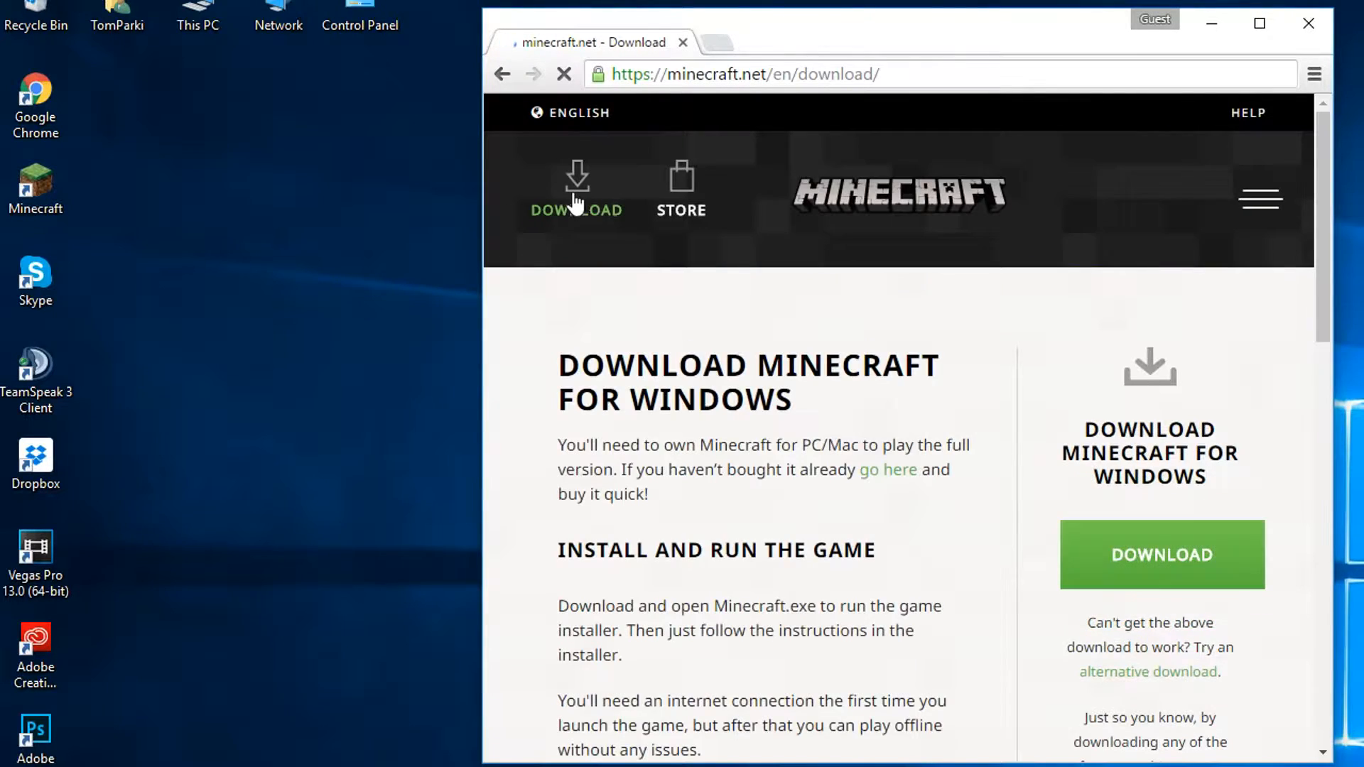
{"action": "scroll", "scroll_direction": "down", "scroll_amount": 3}
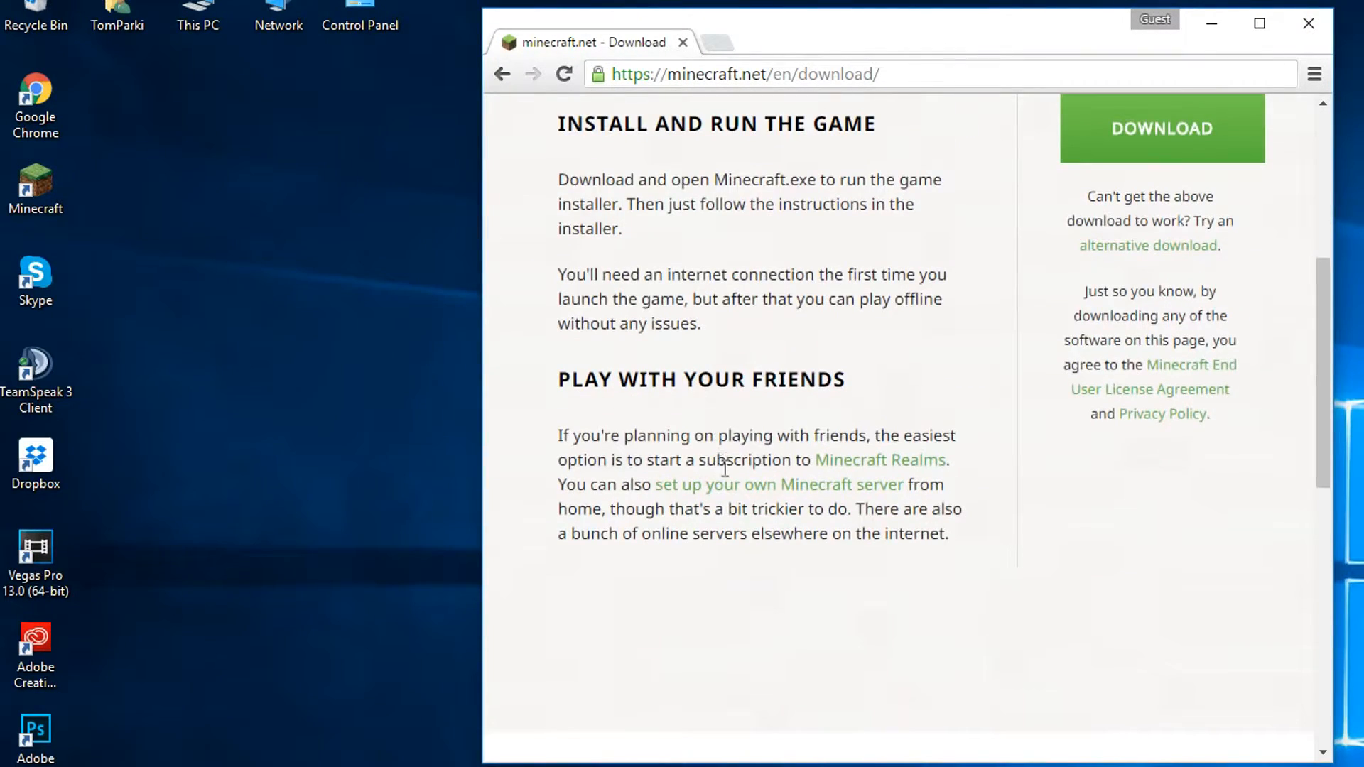
{"action": "left_click", "coordinate": [779, 485]}
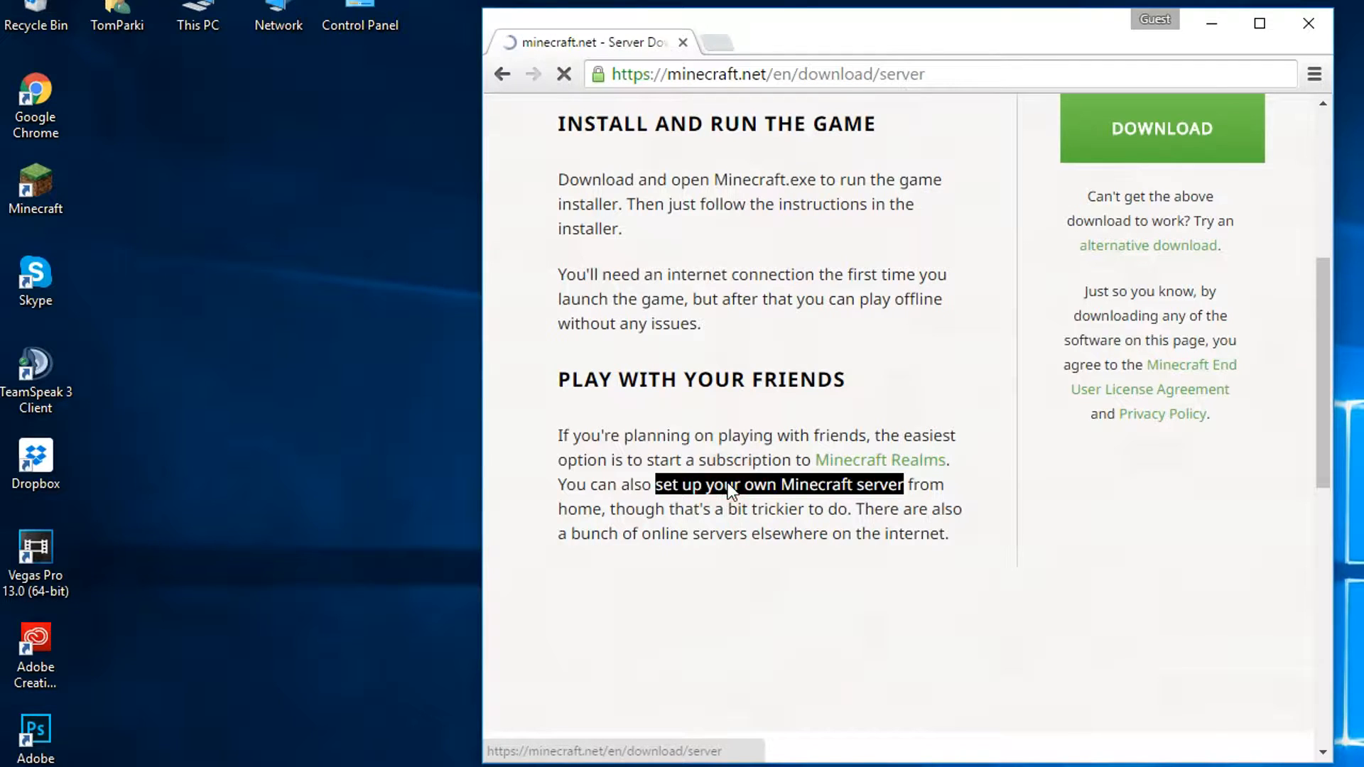
{"action": "left_click", "coordinate": [779, 485]}
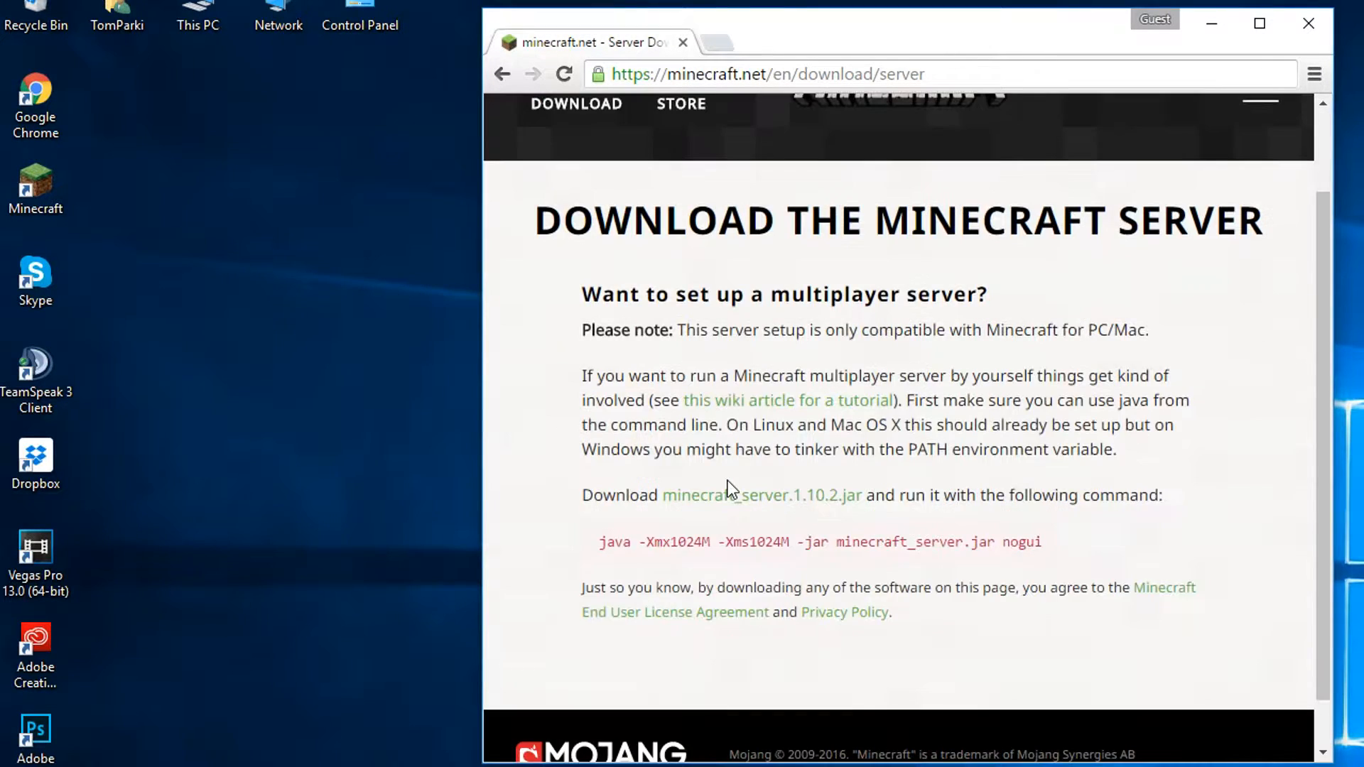
{"action": "left_click", "coordinate": [732, 496]}
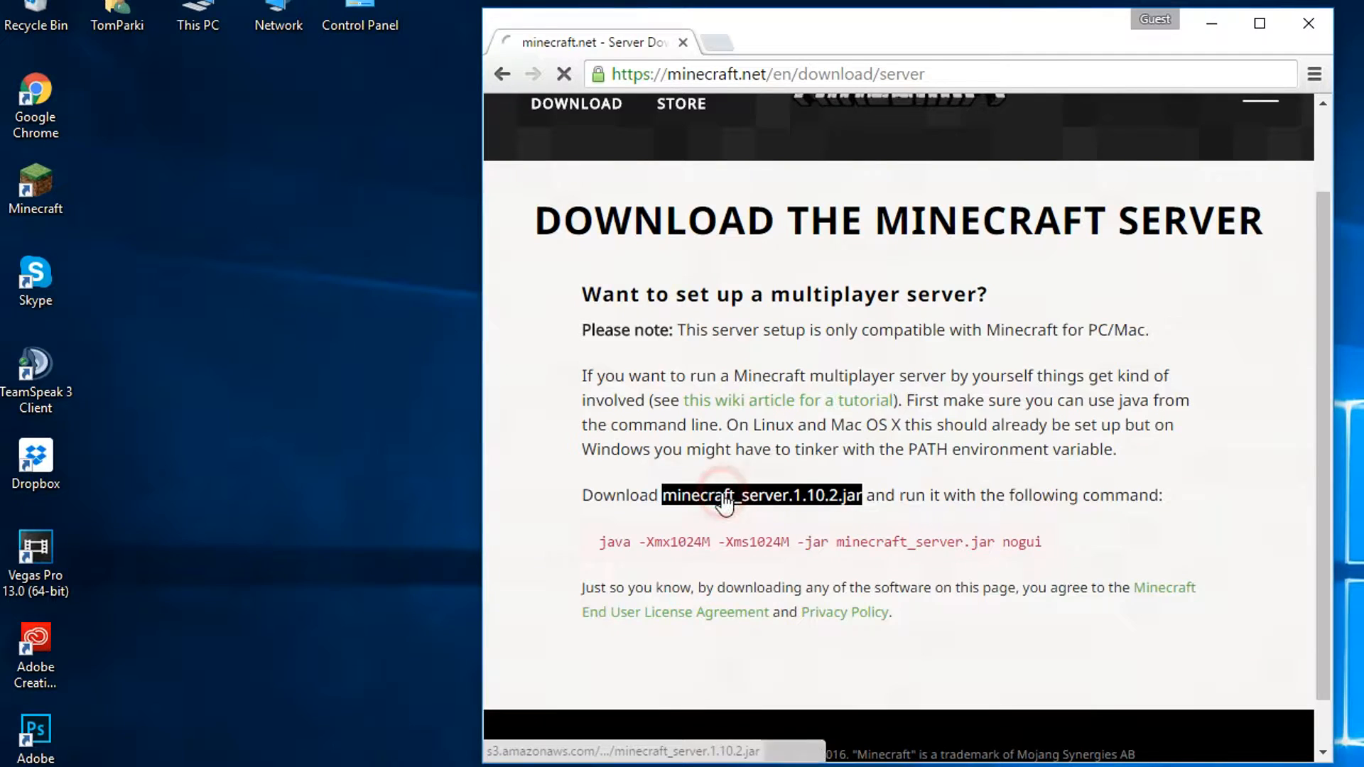
{"action": "left_click", "coordinate": [726, 495]}
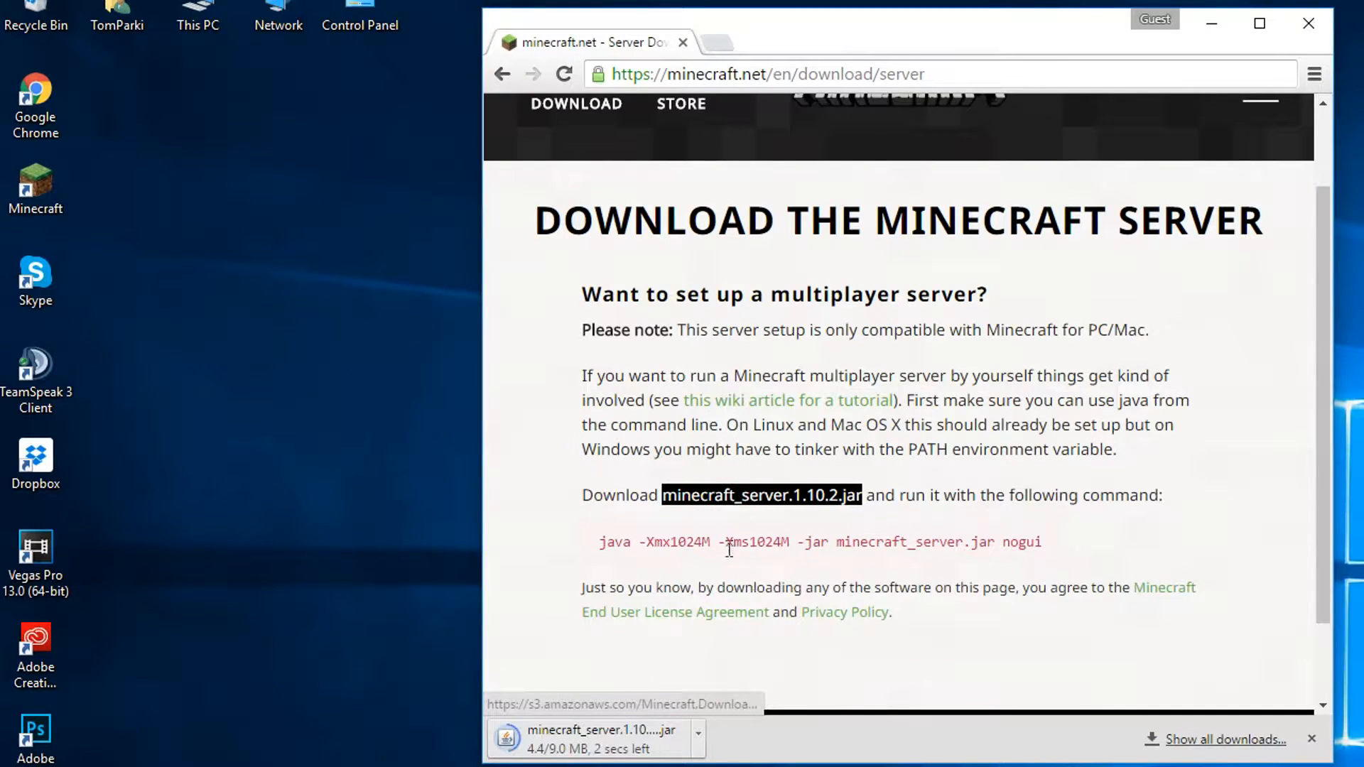
{"action": "mouse_move", "coordinate": [851, 691]}
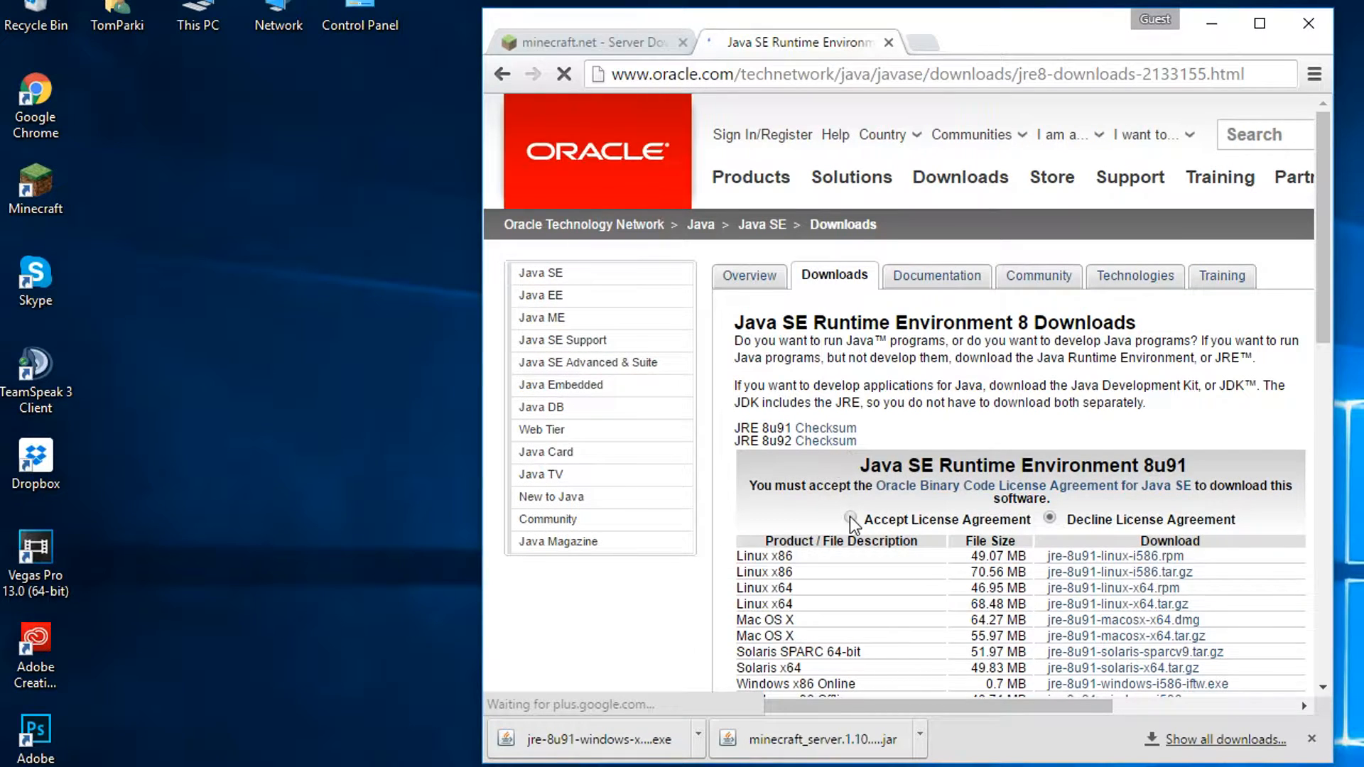
Step: Accept the Java SE 8u91 license and download jre-8u91-windows-x64.exe
{"action": "left_click", "coordinate": [850, 519]}
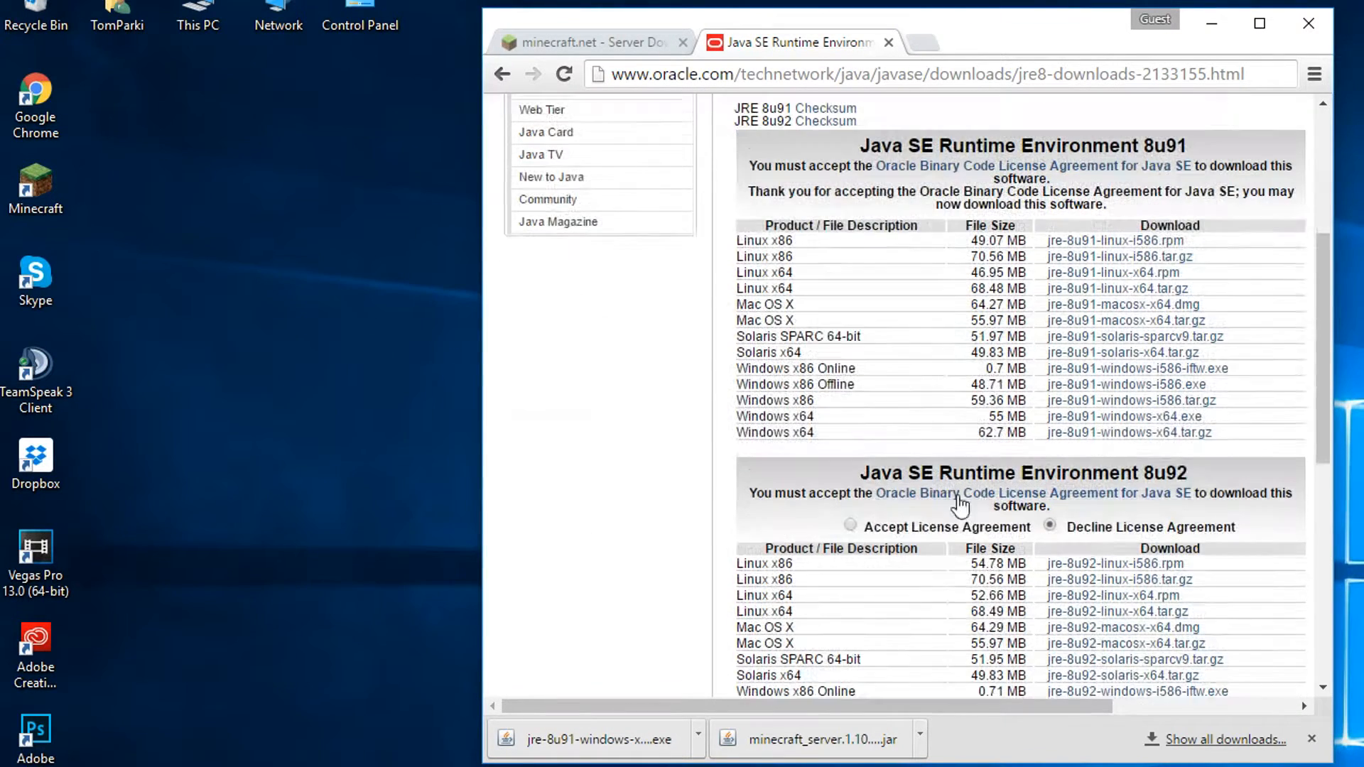
{"action": "mouse_move", "coordinate": [1121, 419]}
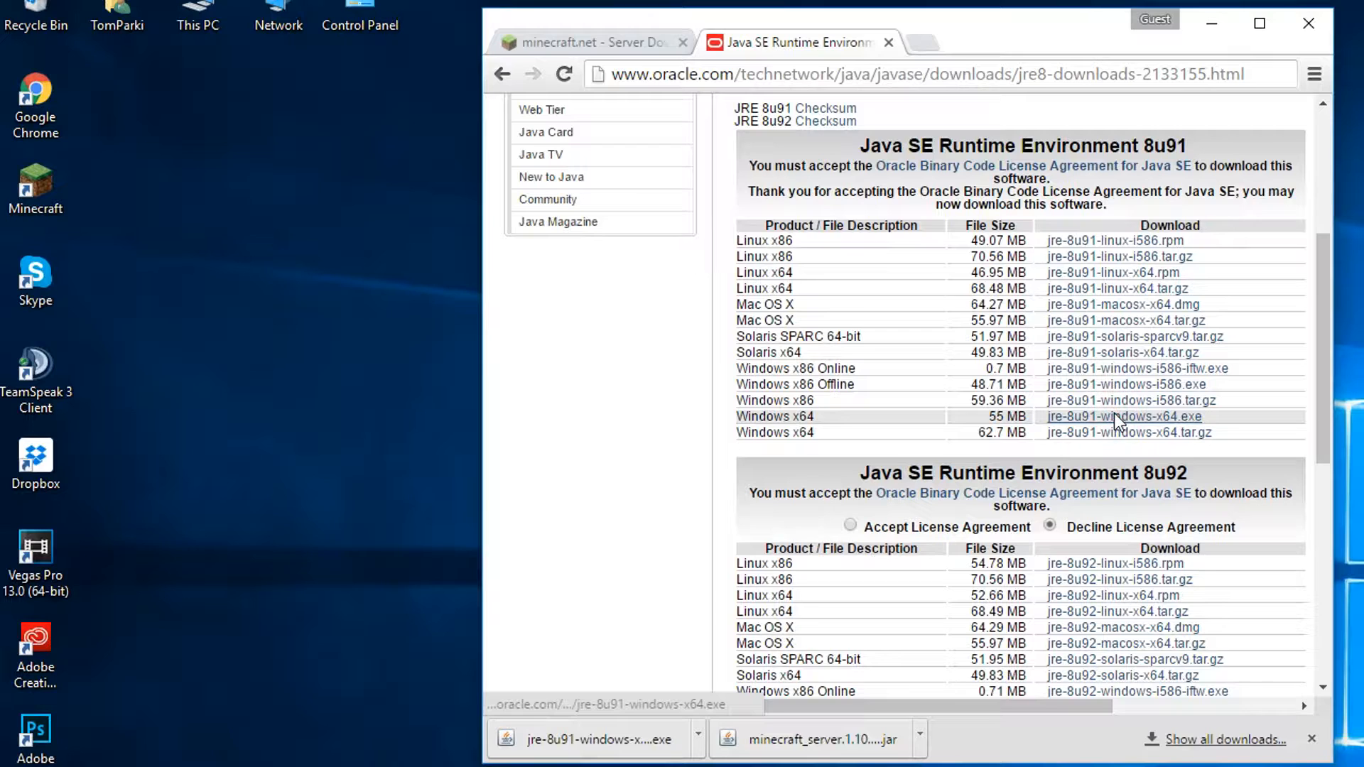
{"action": "left_click", "coordinate": [1120, 417]}
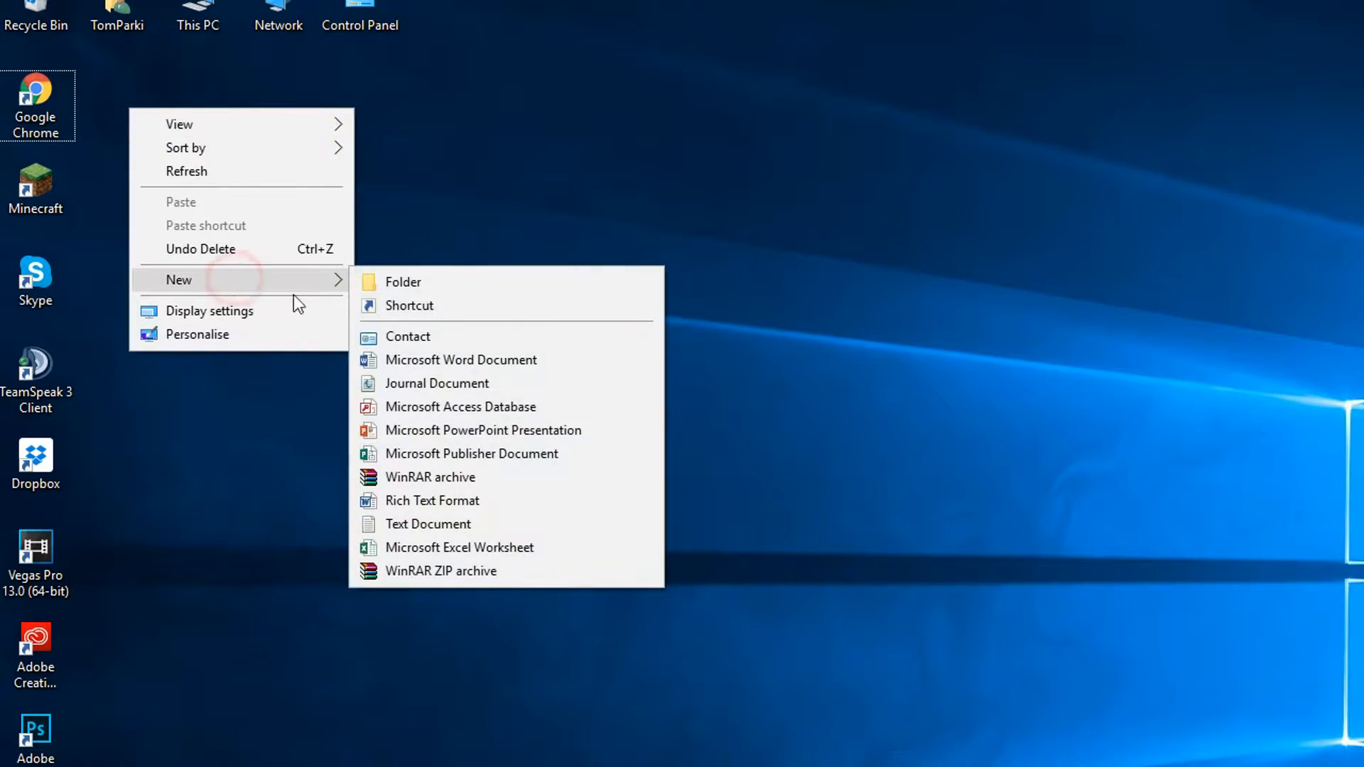
Step: Create a new folder on the desktop named Minecraft Server
{"action": "left_click", "coordinate": [403, 282]}
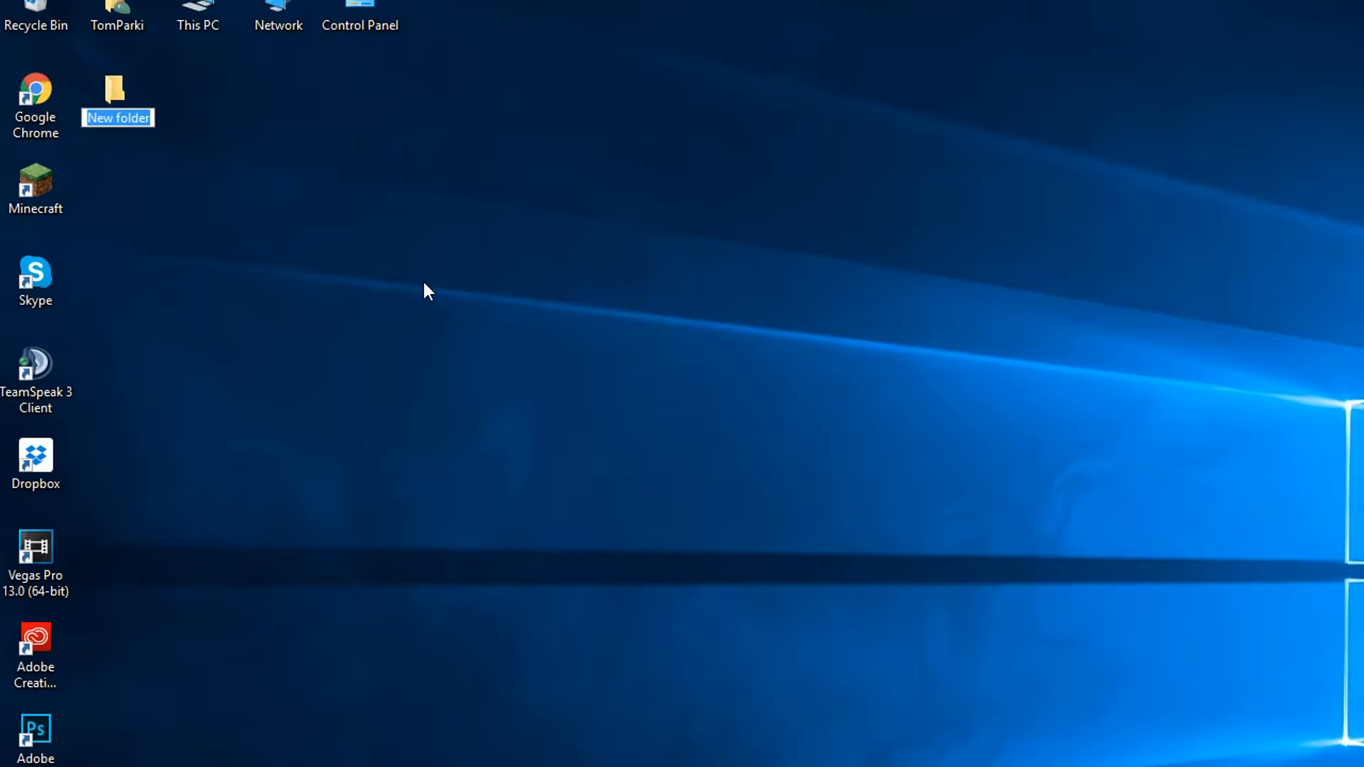
{"action": "type", "text": "Minecraft Server"}
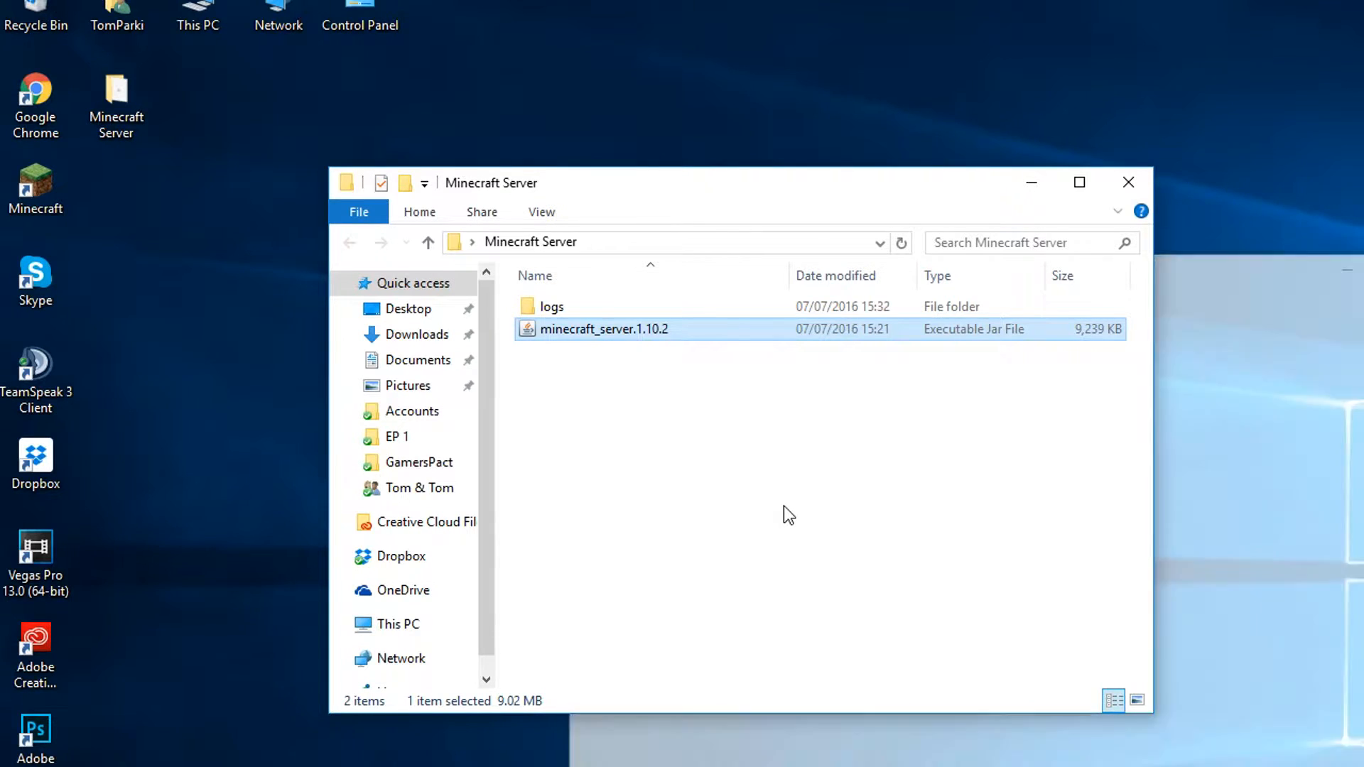
Step: Open the eula file in the Minecraft Server folder for editing
{"action": "right_click", "coordinate": [550, 329]}
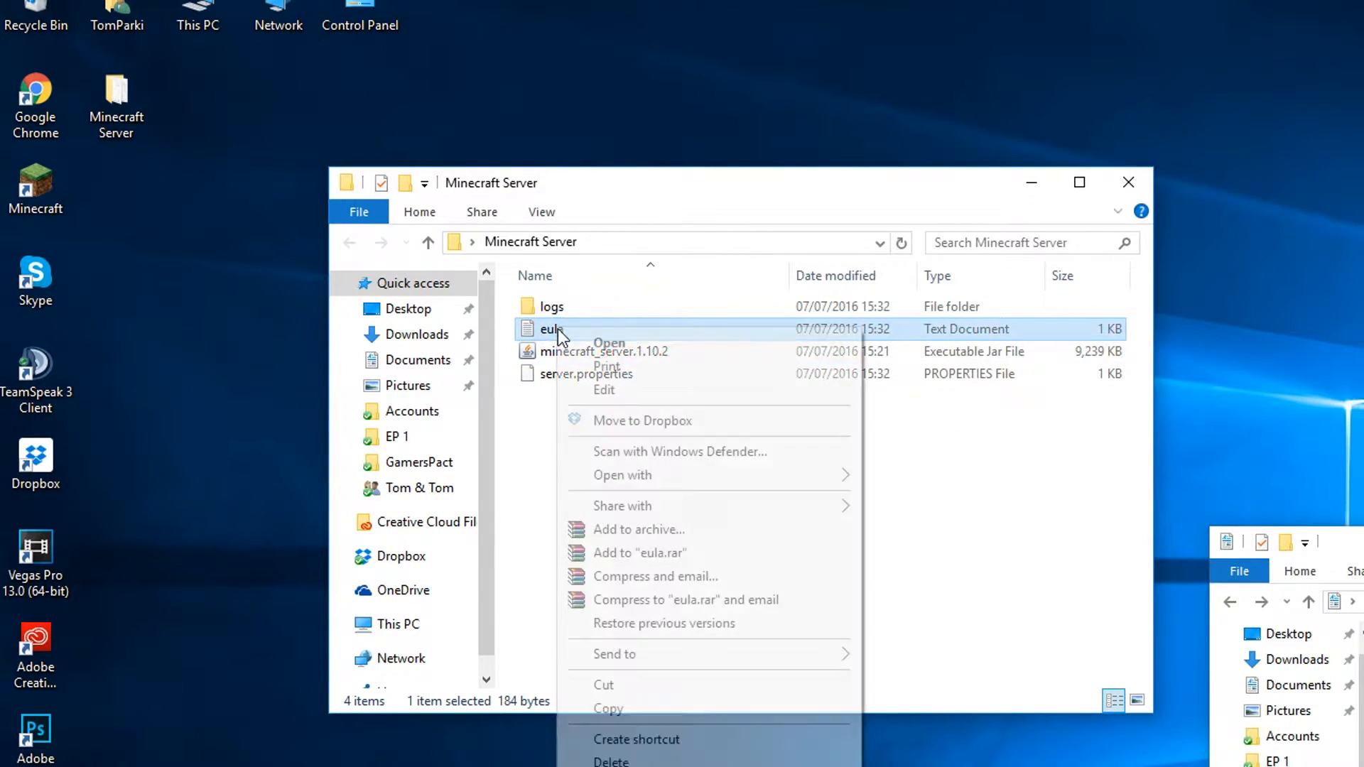
{"action": "left_click", "coordinate": [608, 342]}
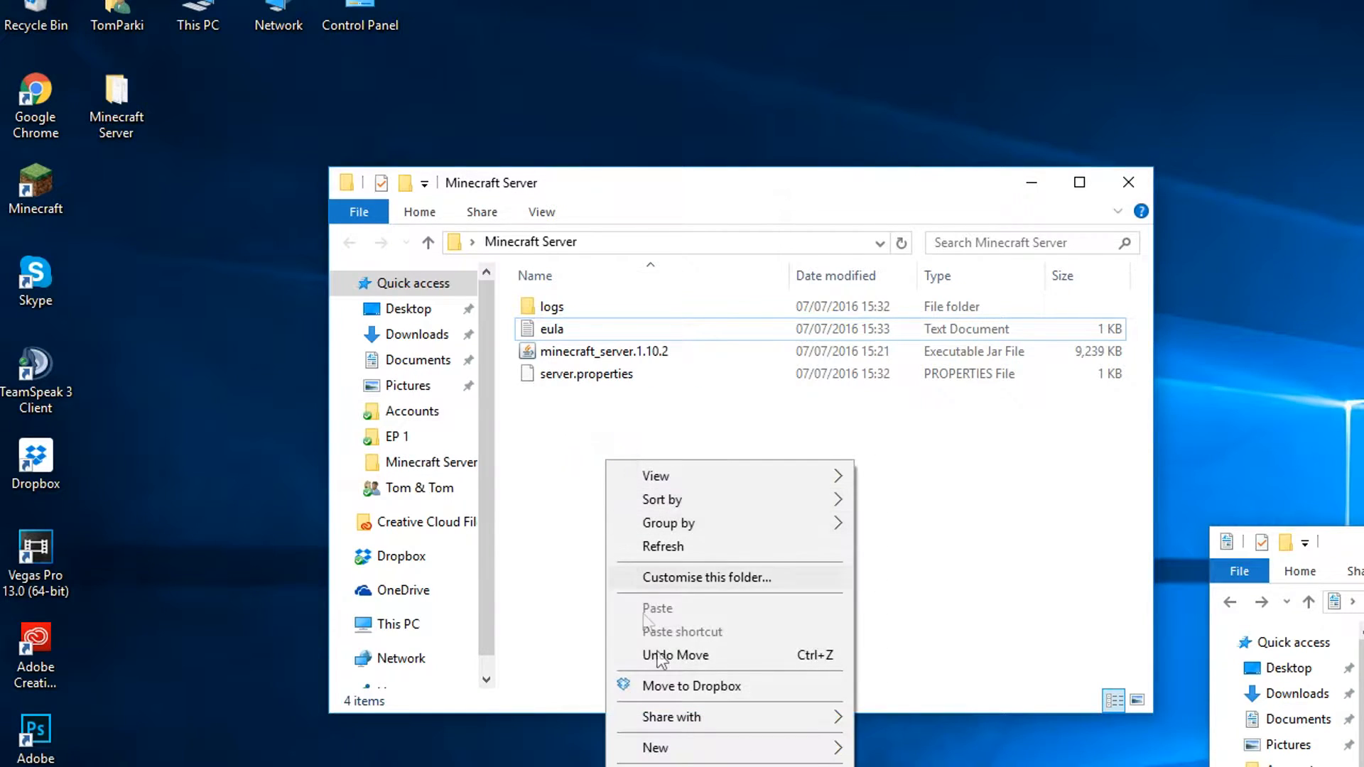
{"action": "mouse_move", "coordinate": [653, 748]}
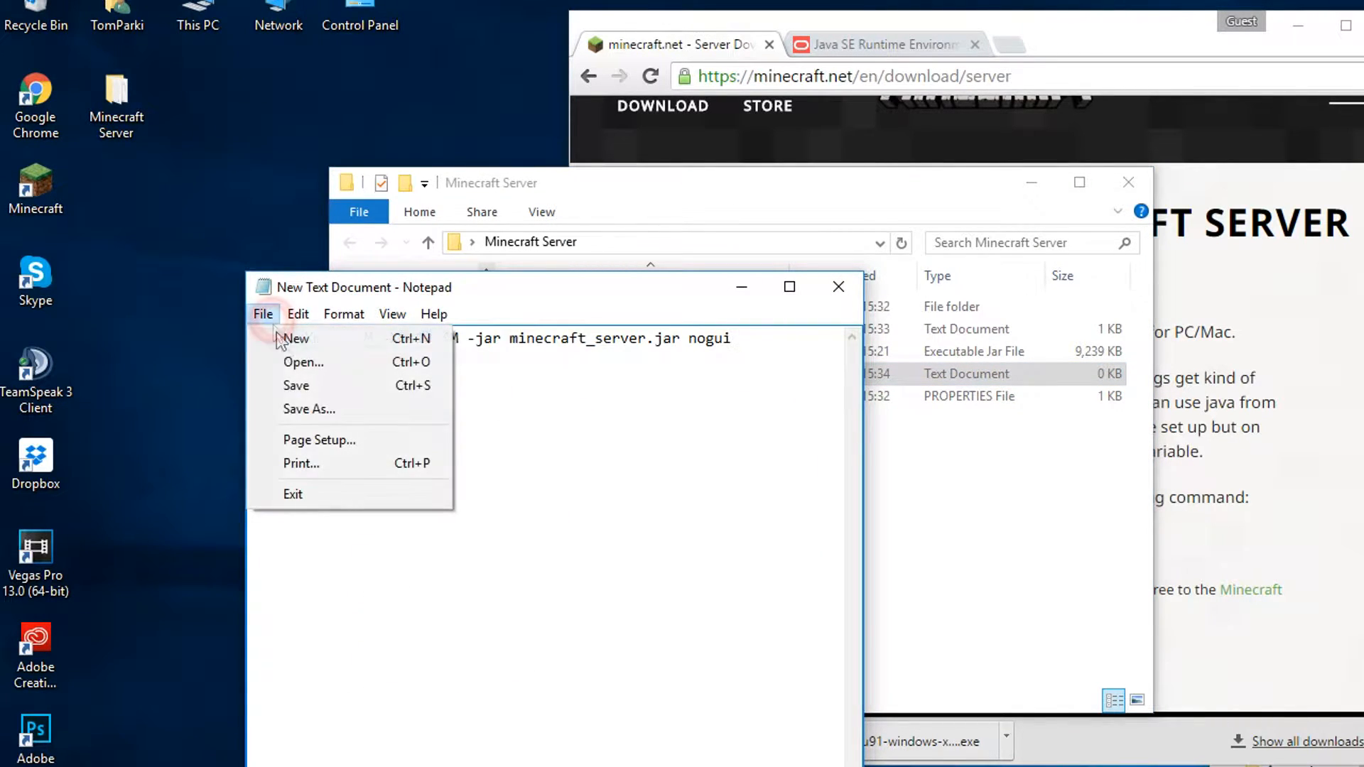
Step: Save the Notepad launch command as start.bat with All Files type
{"action": "left_click", "coordinate": [309, 409]}
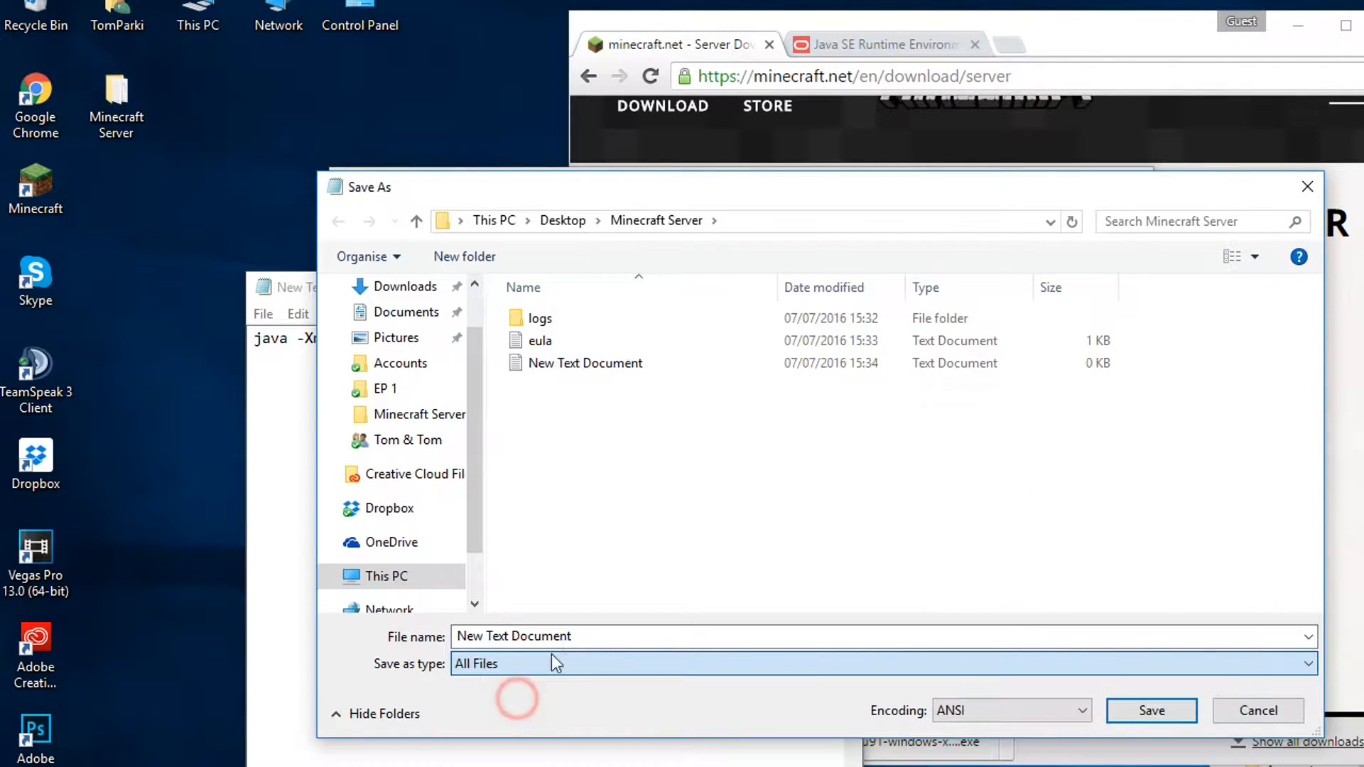
{"action": "type", "text": "start.bat"}
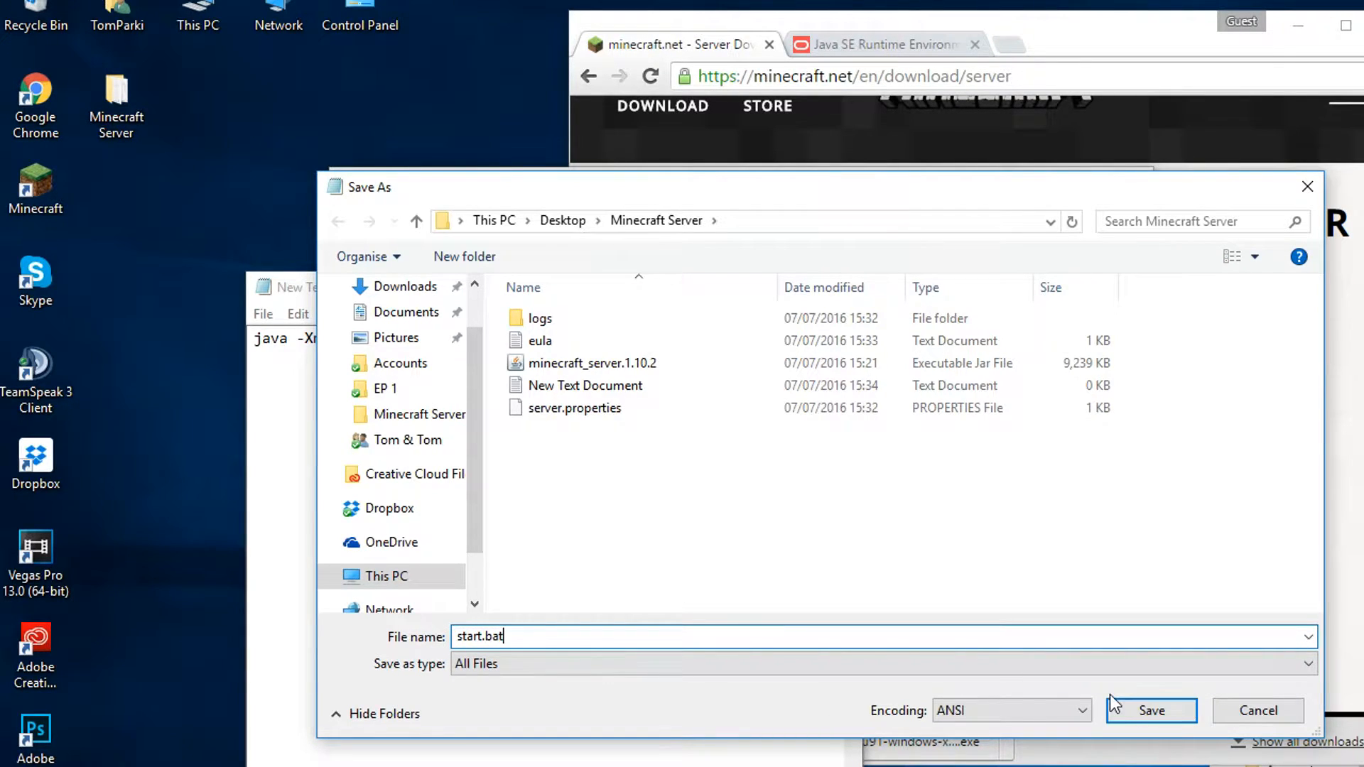
{"action": "left_click", "coordinate": [1152, 710]}
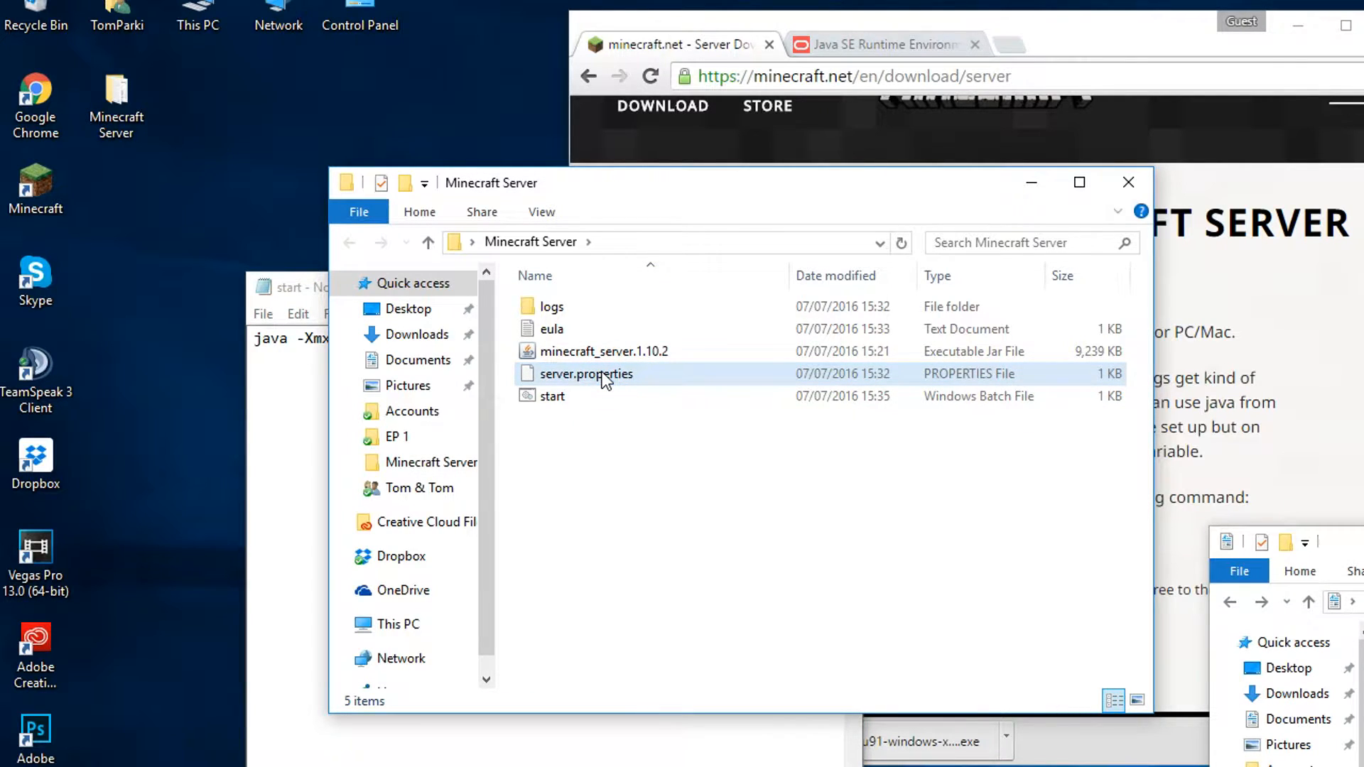
Step: Shorten the jar name to minecraft_server.jar and run start.bat
{"action": "left_click", "coordinate": [551, 396]}
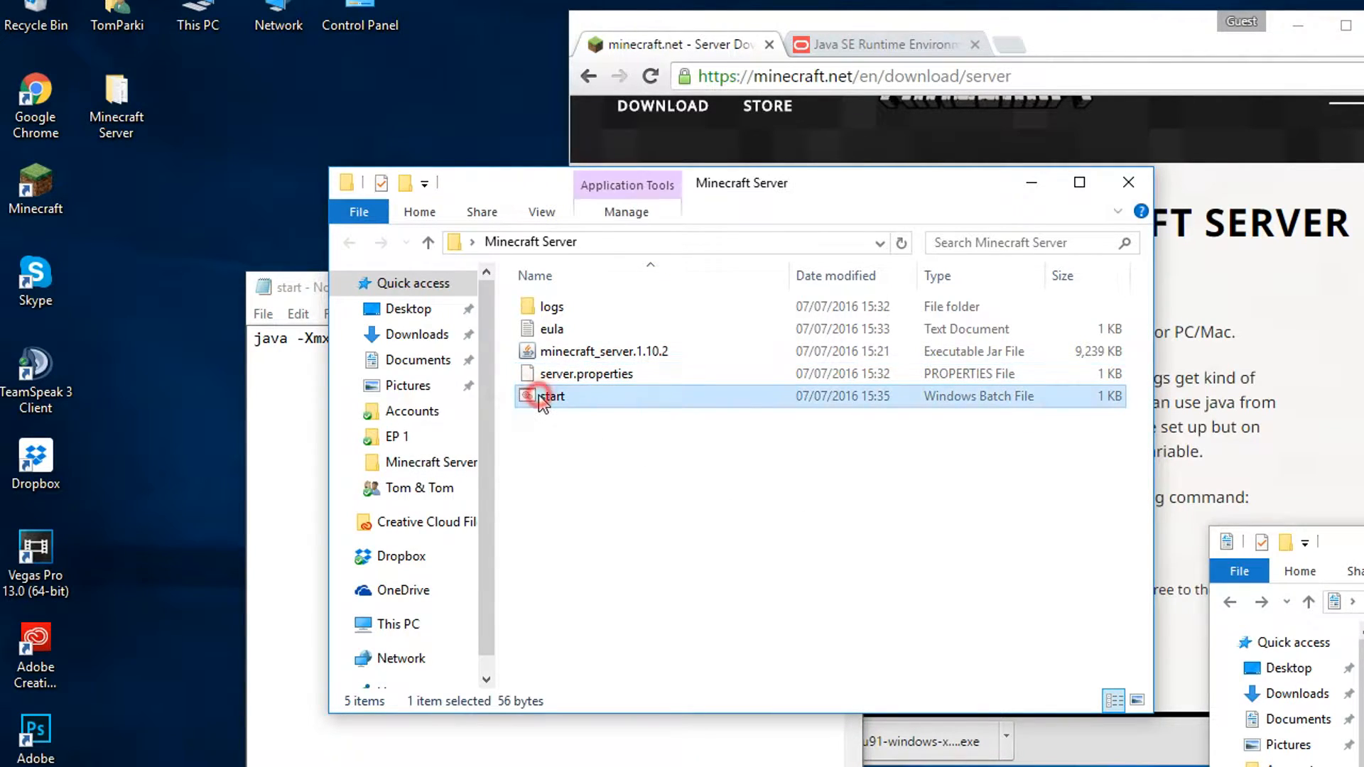
{"action": "mouse_move", "coordinate": [600, 379]}
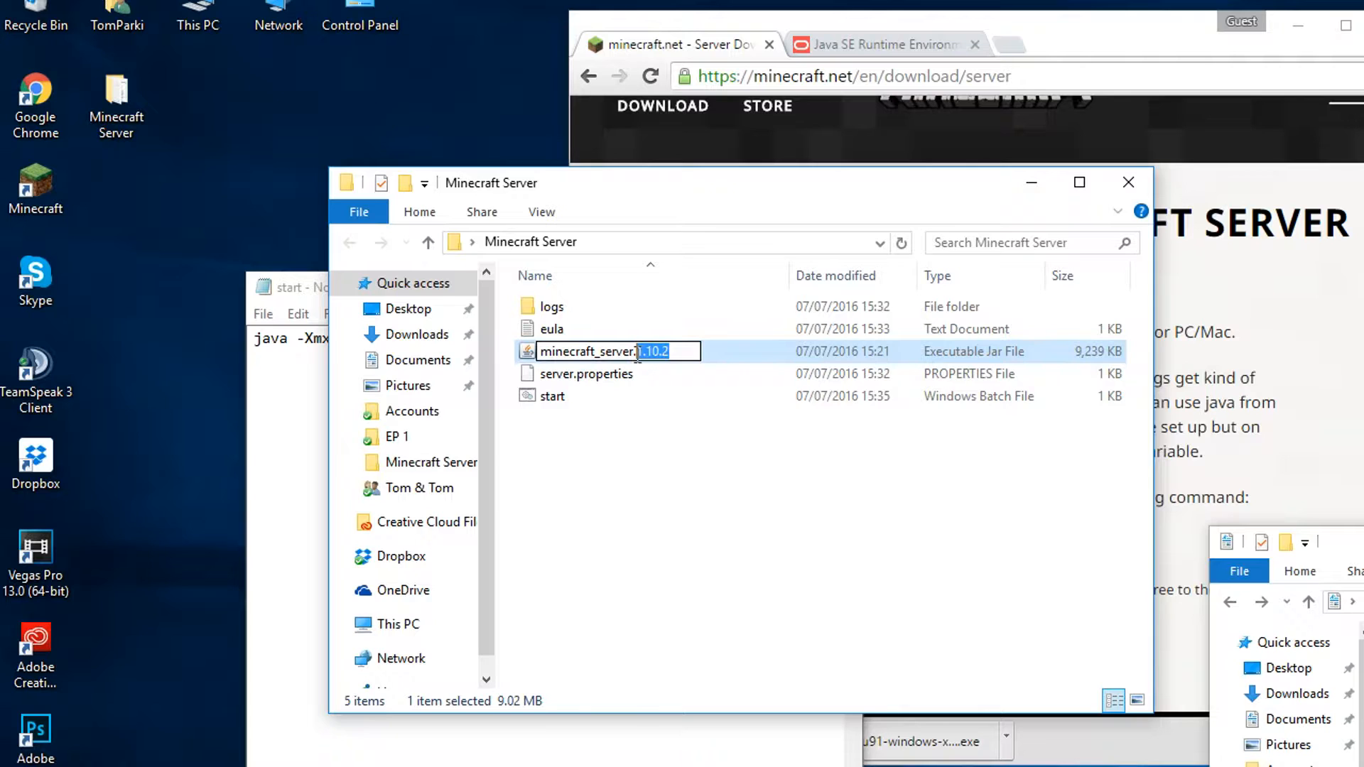
{"action": "left_click", "coordinate": [552, 396]}
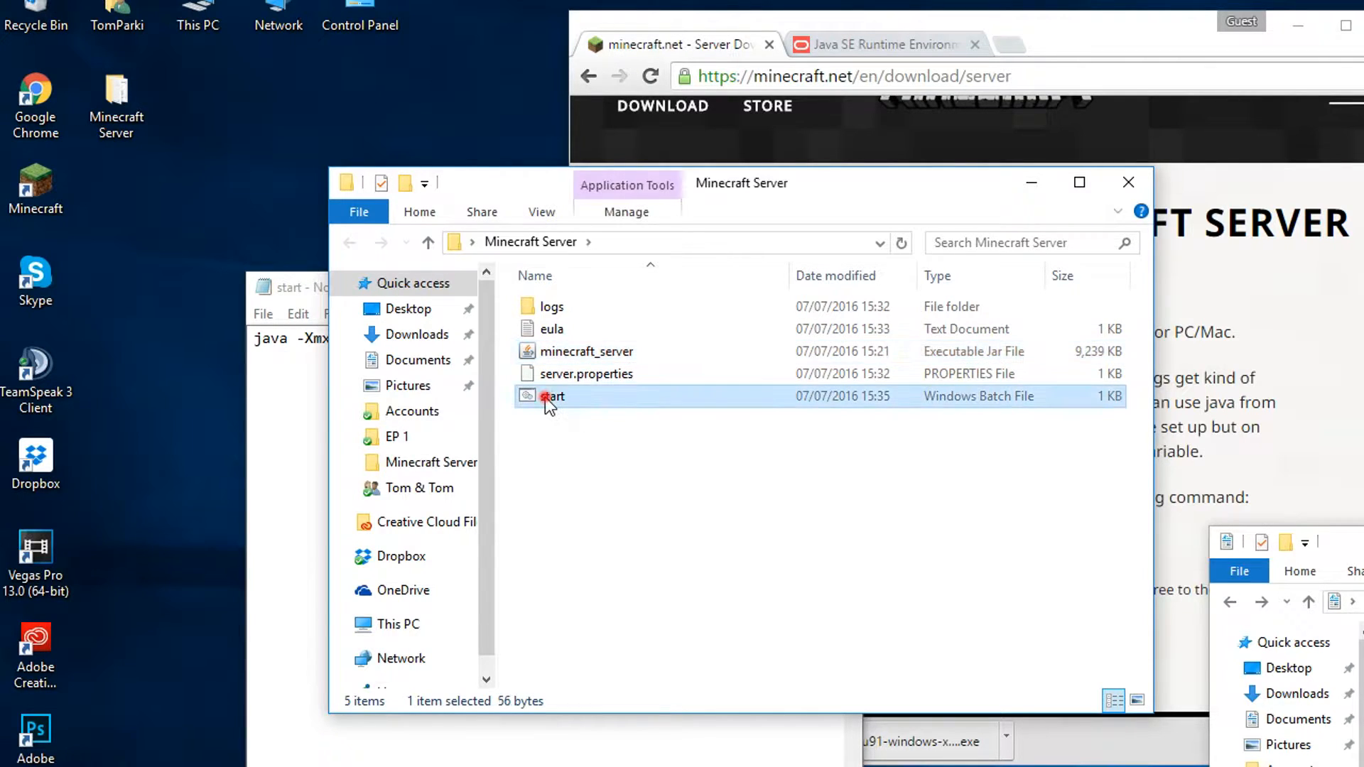
{"action": "double_click", "coordinate": [549, 397]}
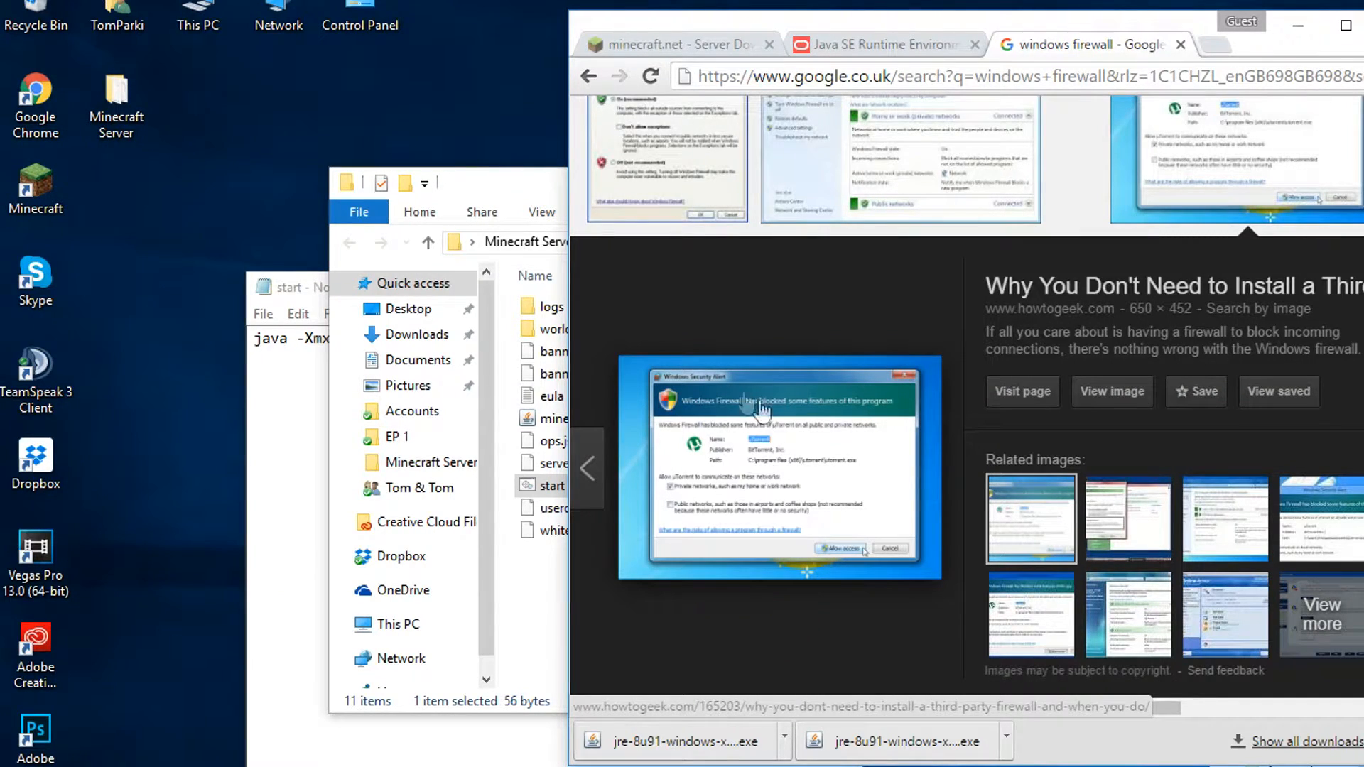
{"action": "mouse_move", "coordinate": [670, 510]}
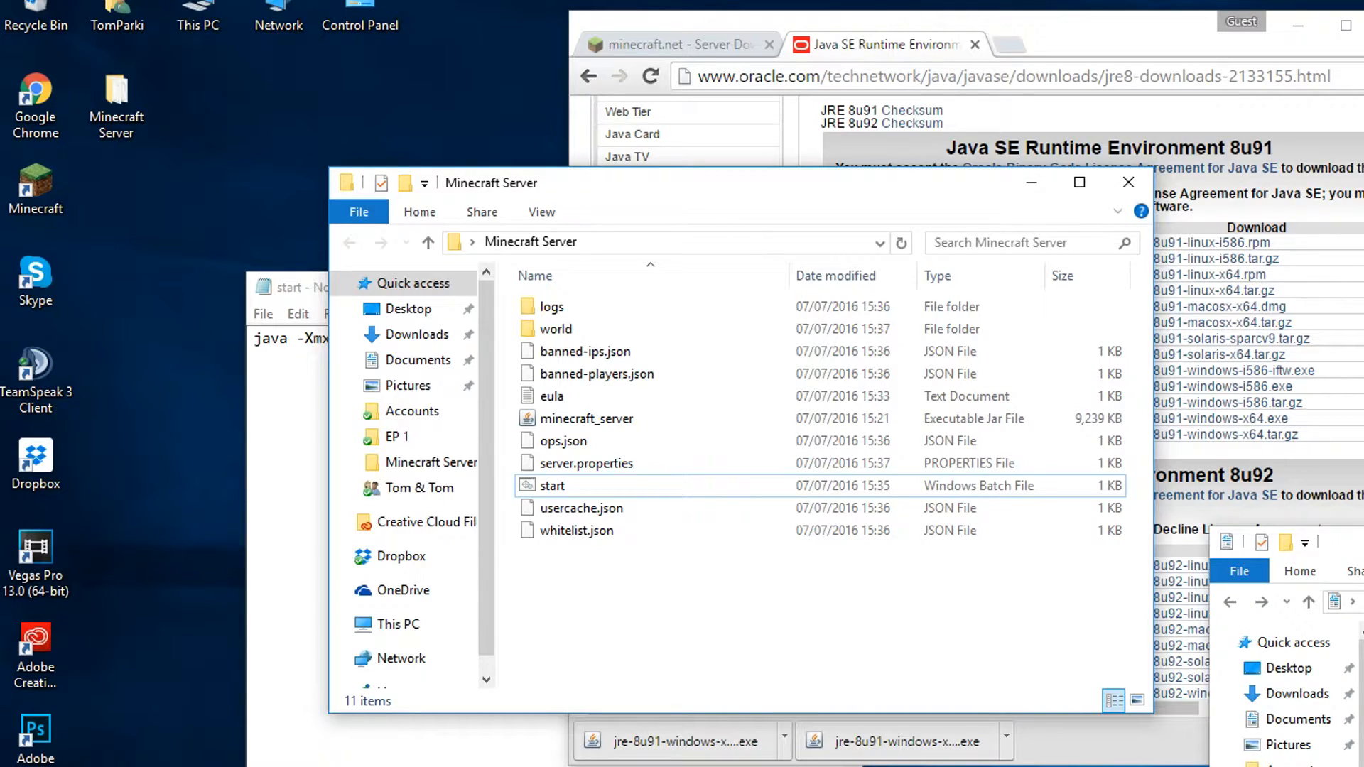
Step: Enter 'stop' in the cmd.exe server console to shut the server down
{"action": "double_click", "coordinate": [552, 486]}
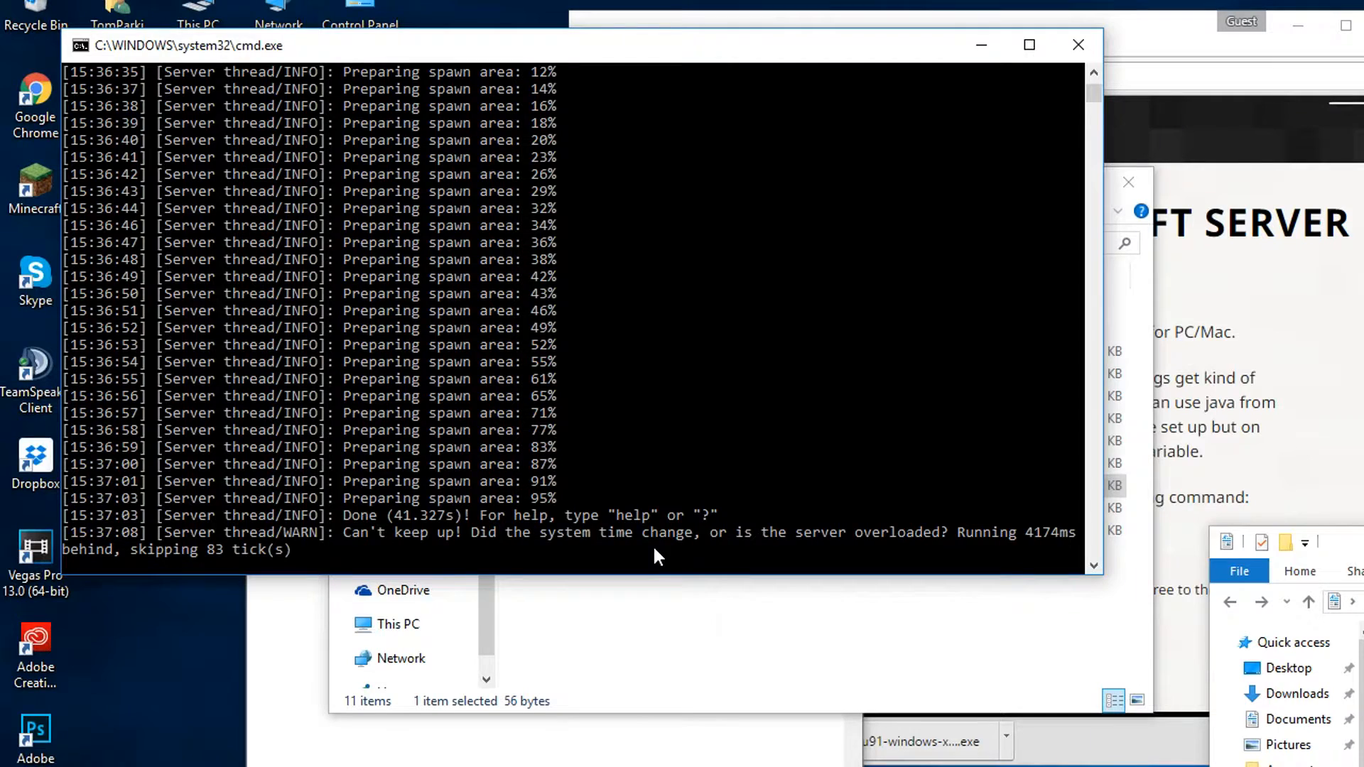
{"action": "mouse_move", "coordinate": [462, 543]}
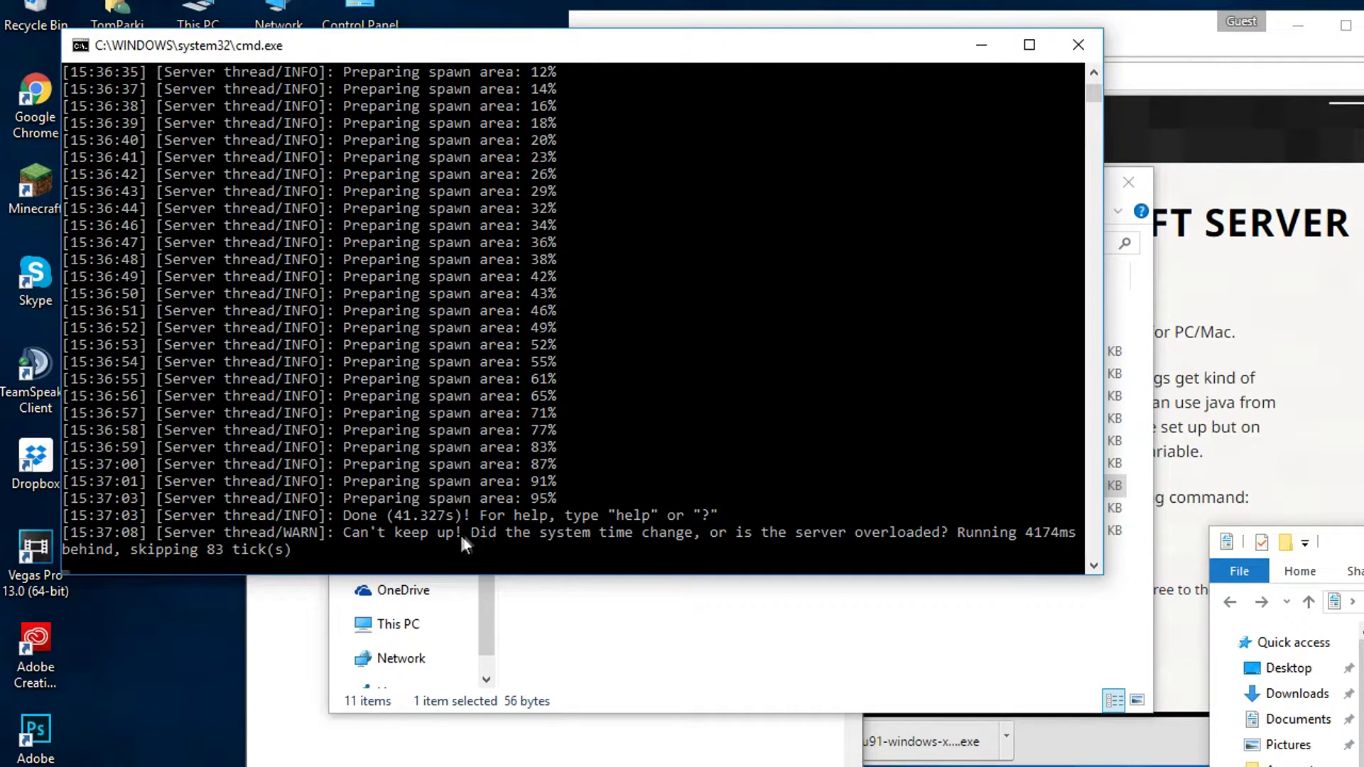
{"action": "type", "text": "stop"}
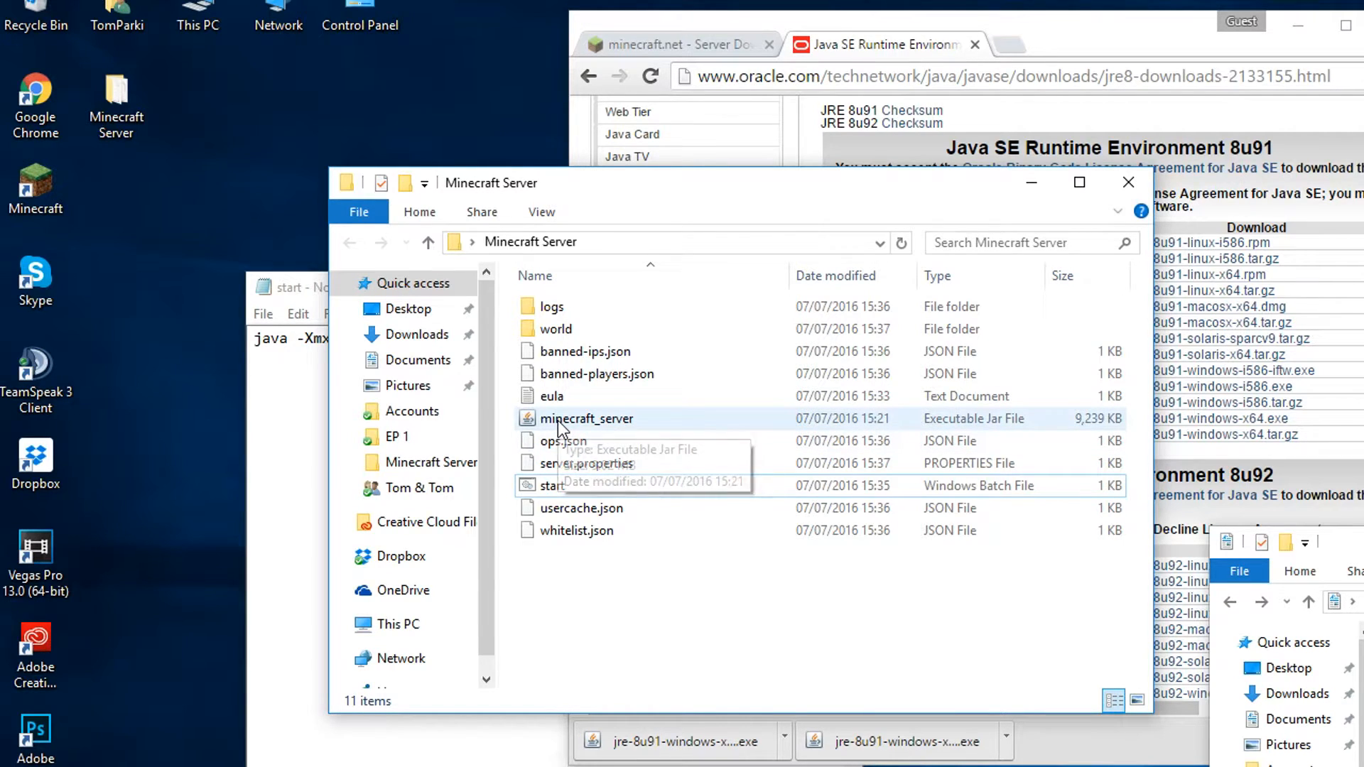
Step: Run minecraft_server.jar from the Minecraft Server folder to open the server GUI
{"action": "left_click", "coordinate": [569, 420]}
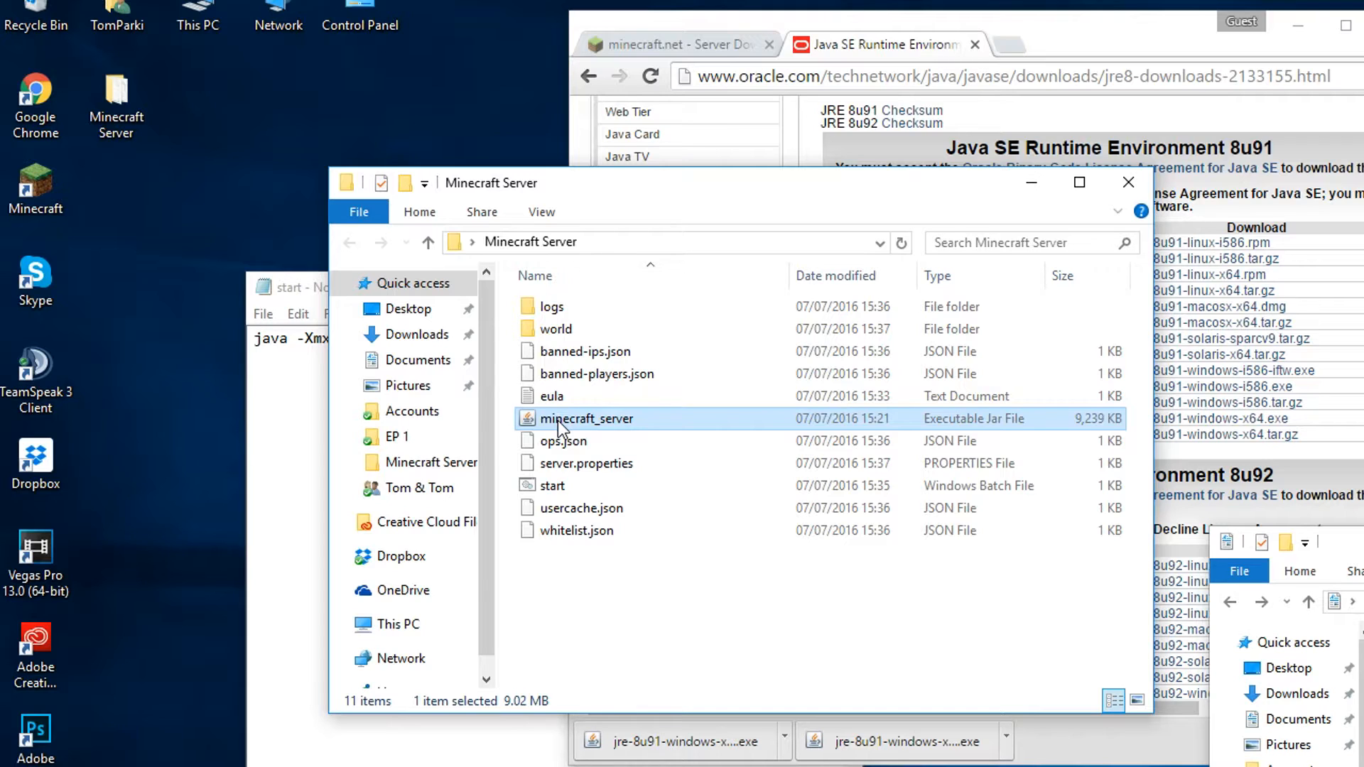
{"action": "double_click", "coordinate": [586, 419]}
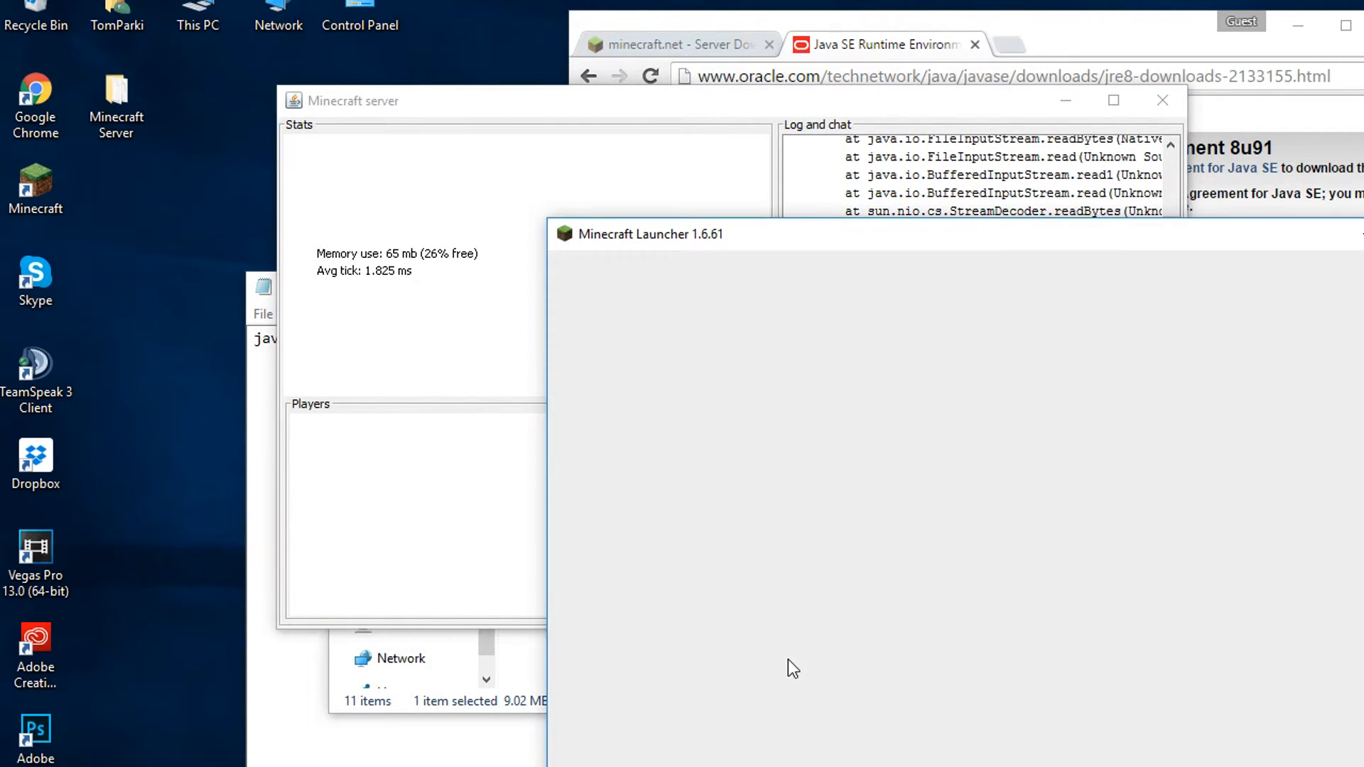
{"action": "mouse_move", "coordinate": [860, 254]}
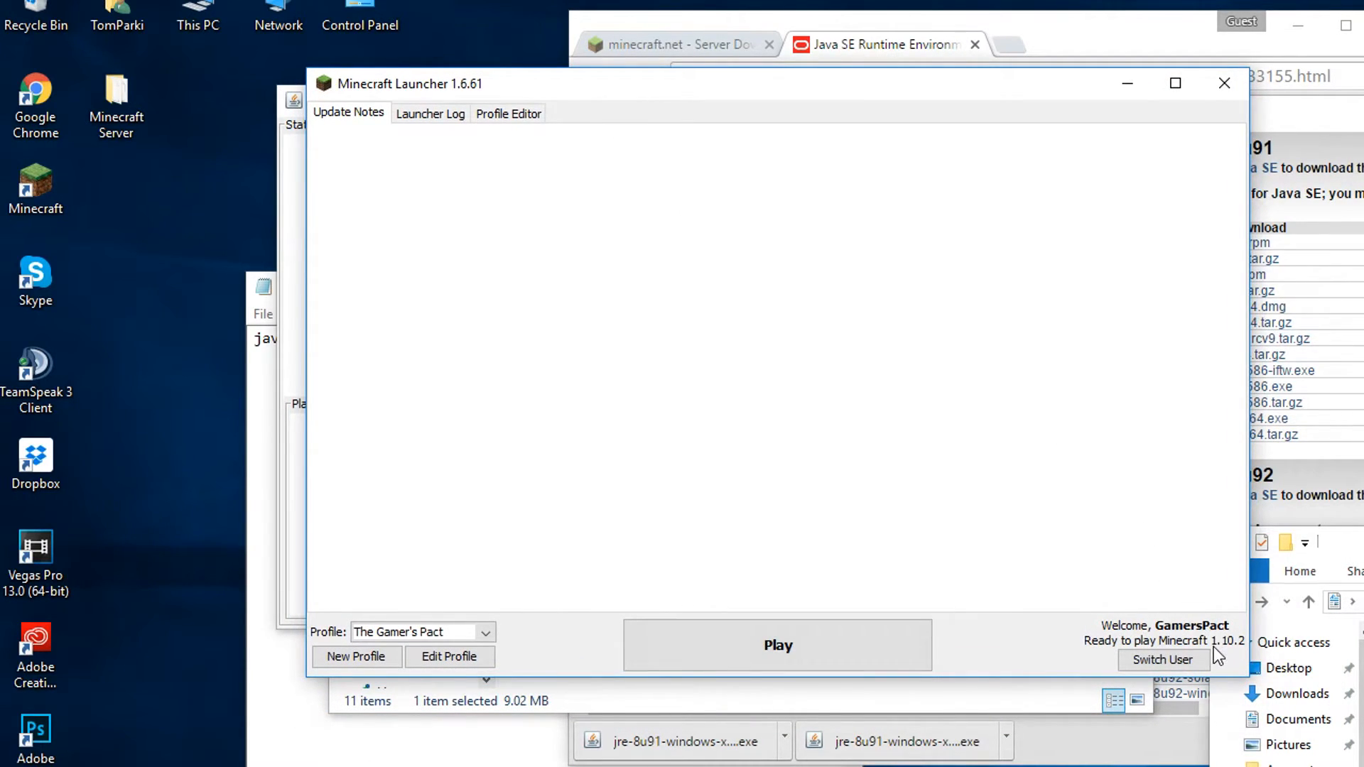
Step: Play Minecraft 1.10.2 from the launcher using the current profile
{"action": "left_click", "coordinate": [776, 646]}
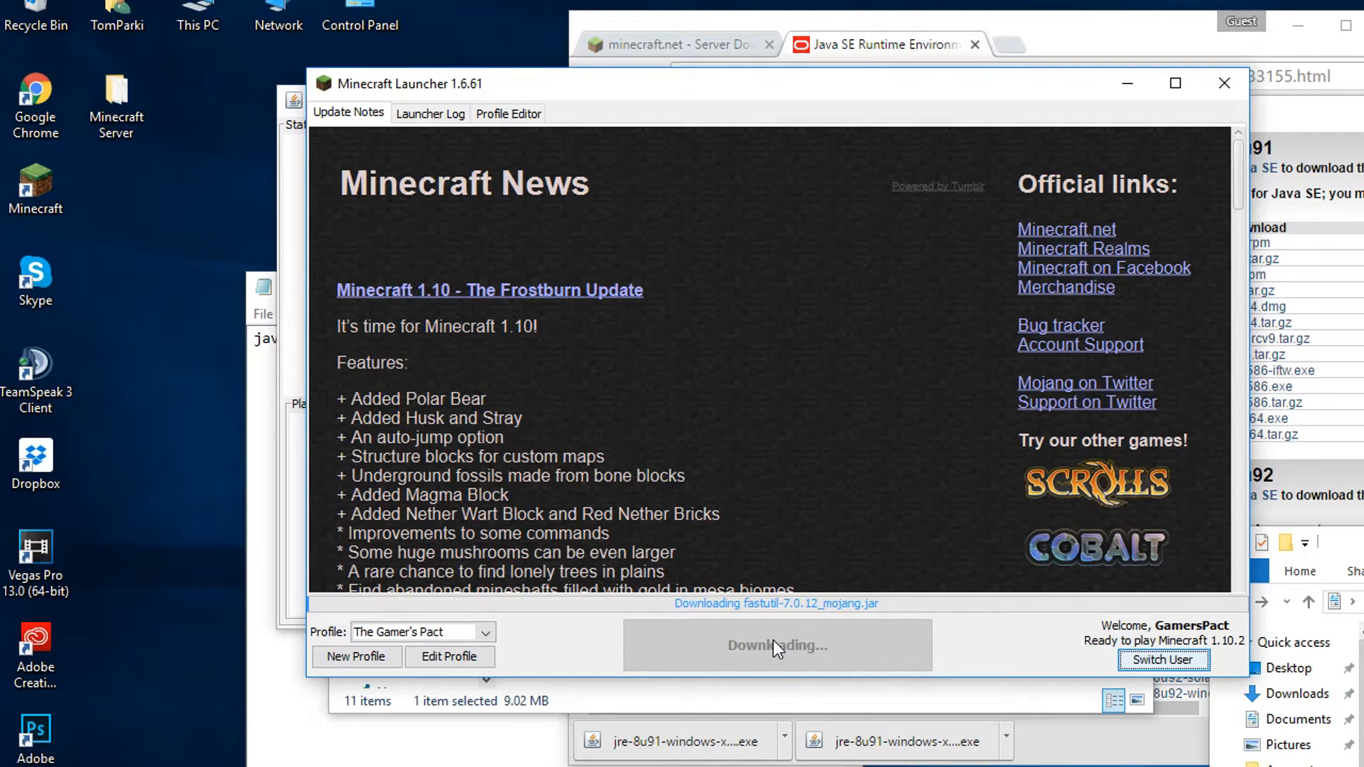
{"action": "left_click", "coordinate": [778, 646]}
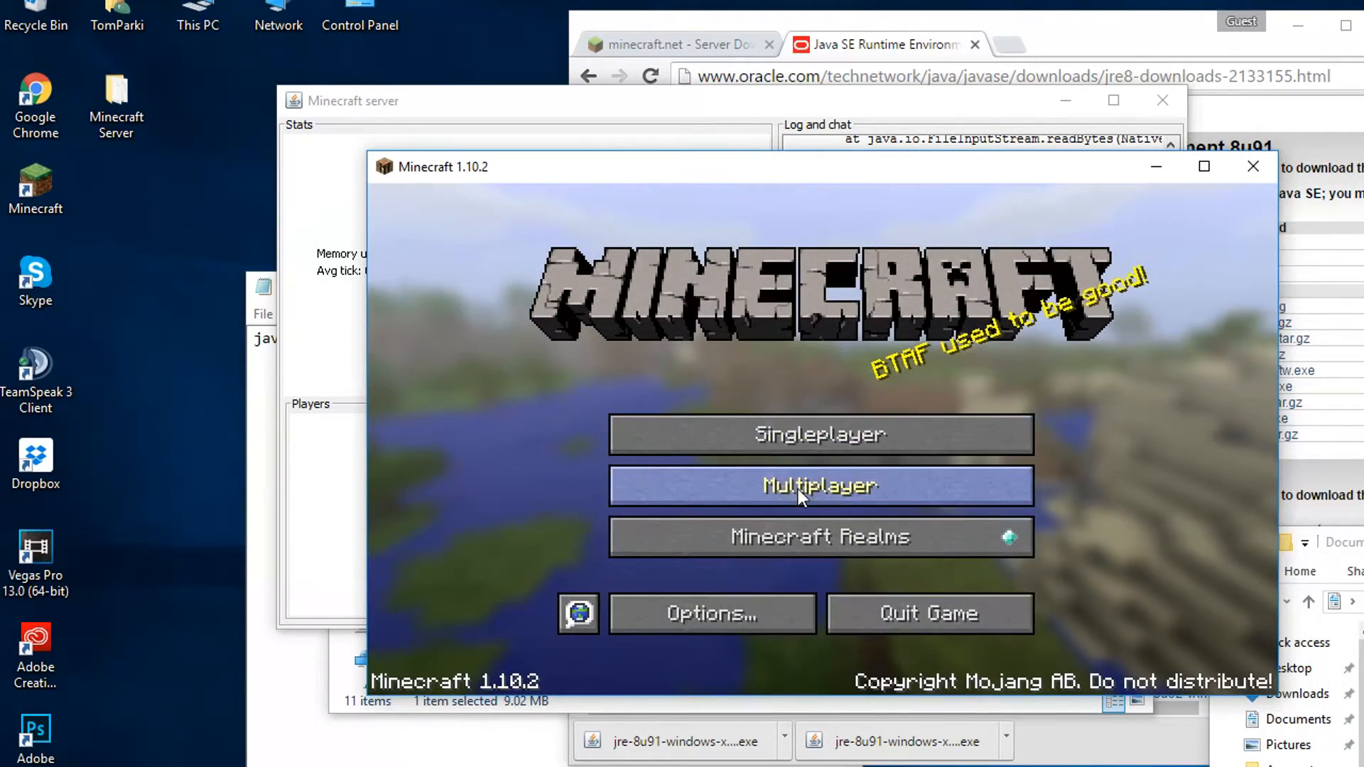
Step: Add a localhost server entry under Multiplayer and join Minecraft Server
{"action": "left_click", "coordinate": [820, 486]}
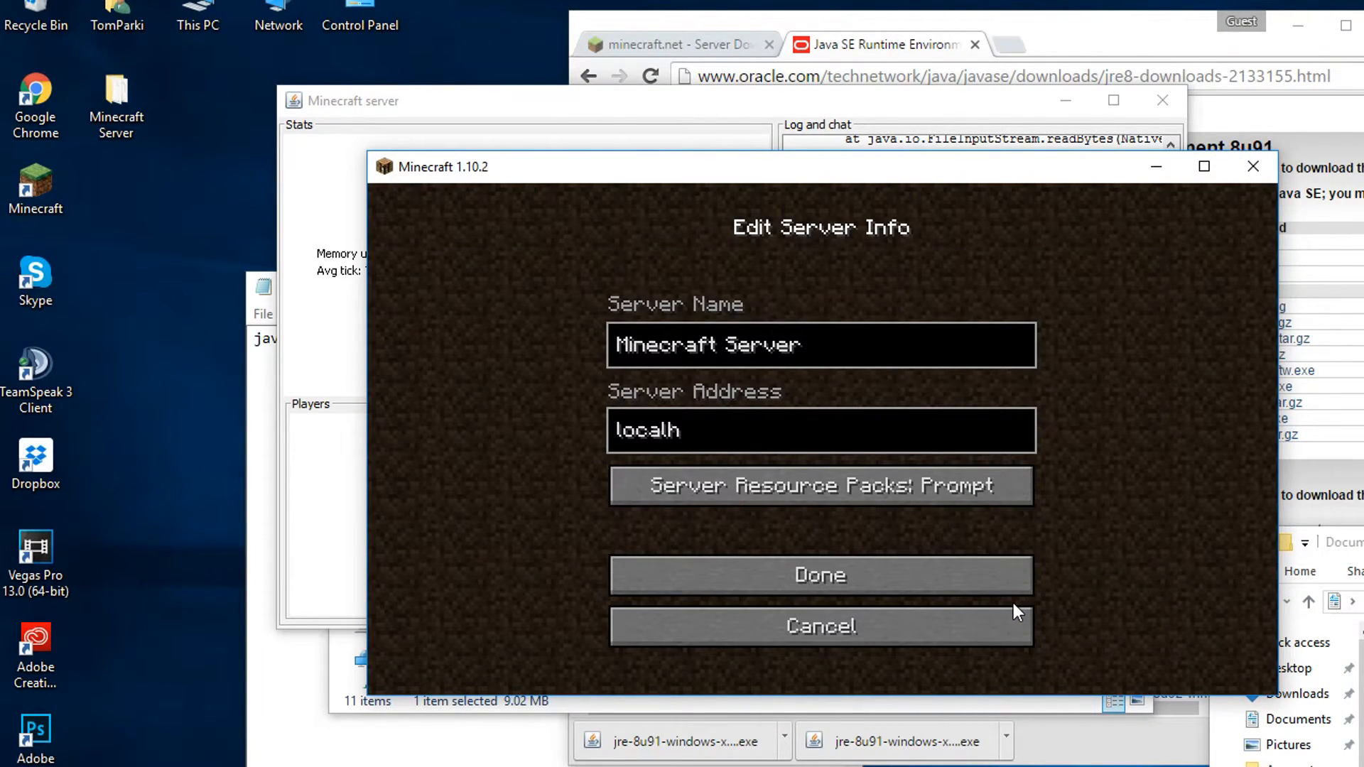
{"action": "left_click", "coordinate": [820, 576]}
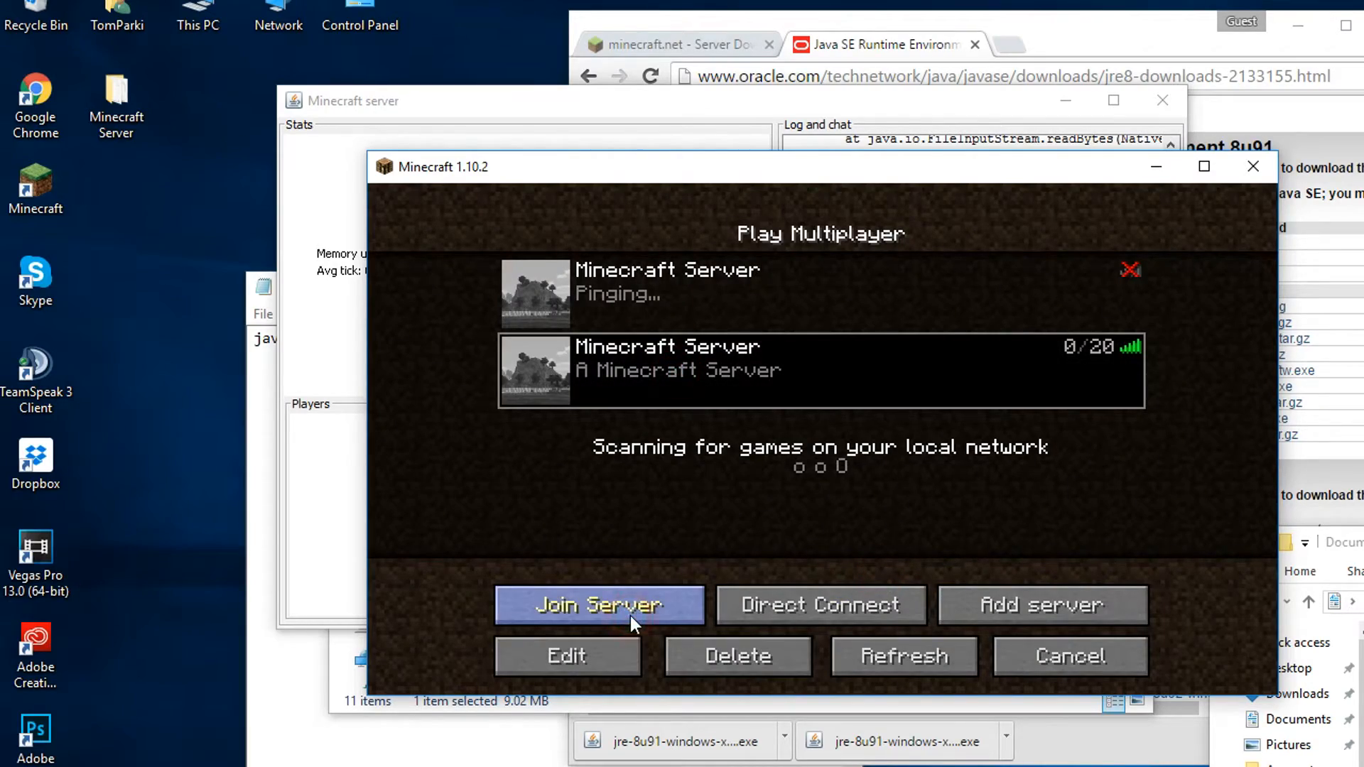
{"action": "left_click", "coordinate": [599, 605]}
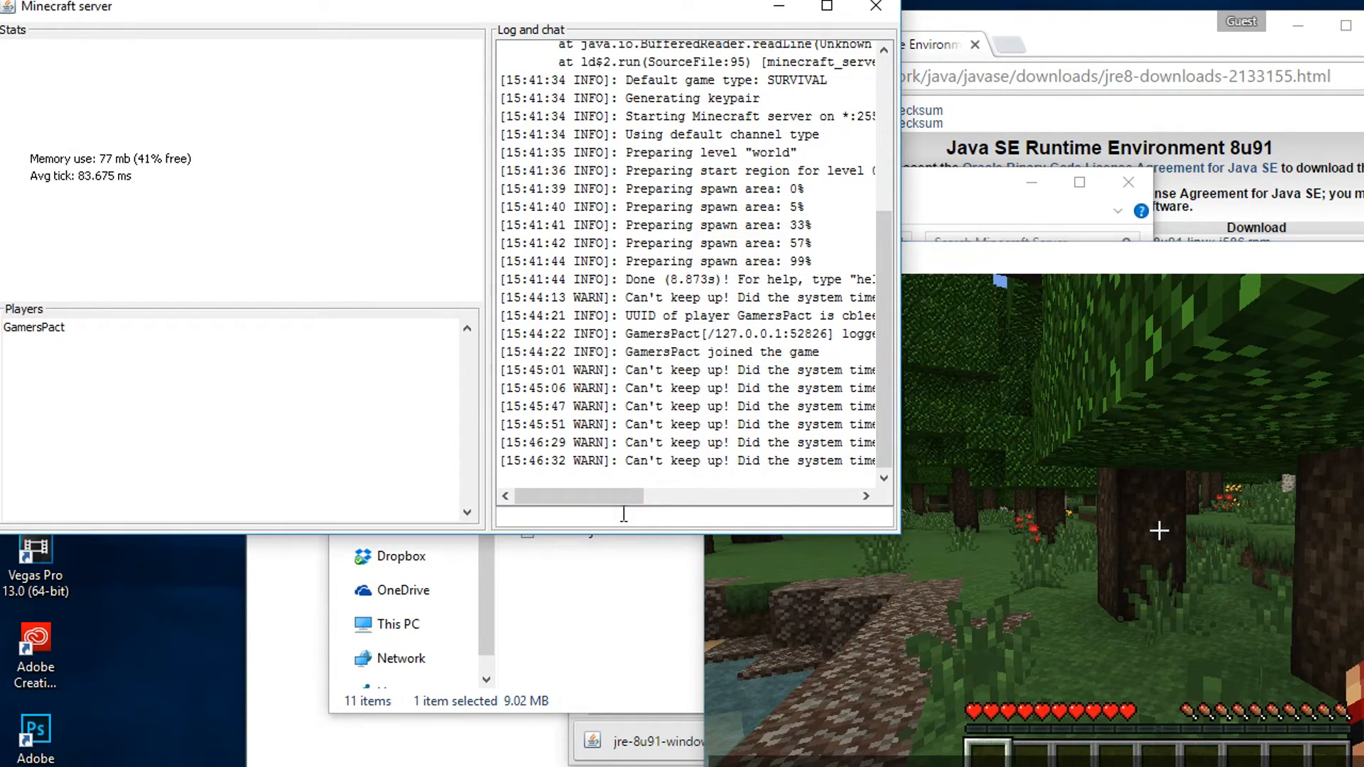
Step: Grant GamersPact operator rights with 'op Gam…' and pause the game
{"action": "type", "text": "op Gam"}
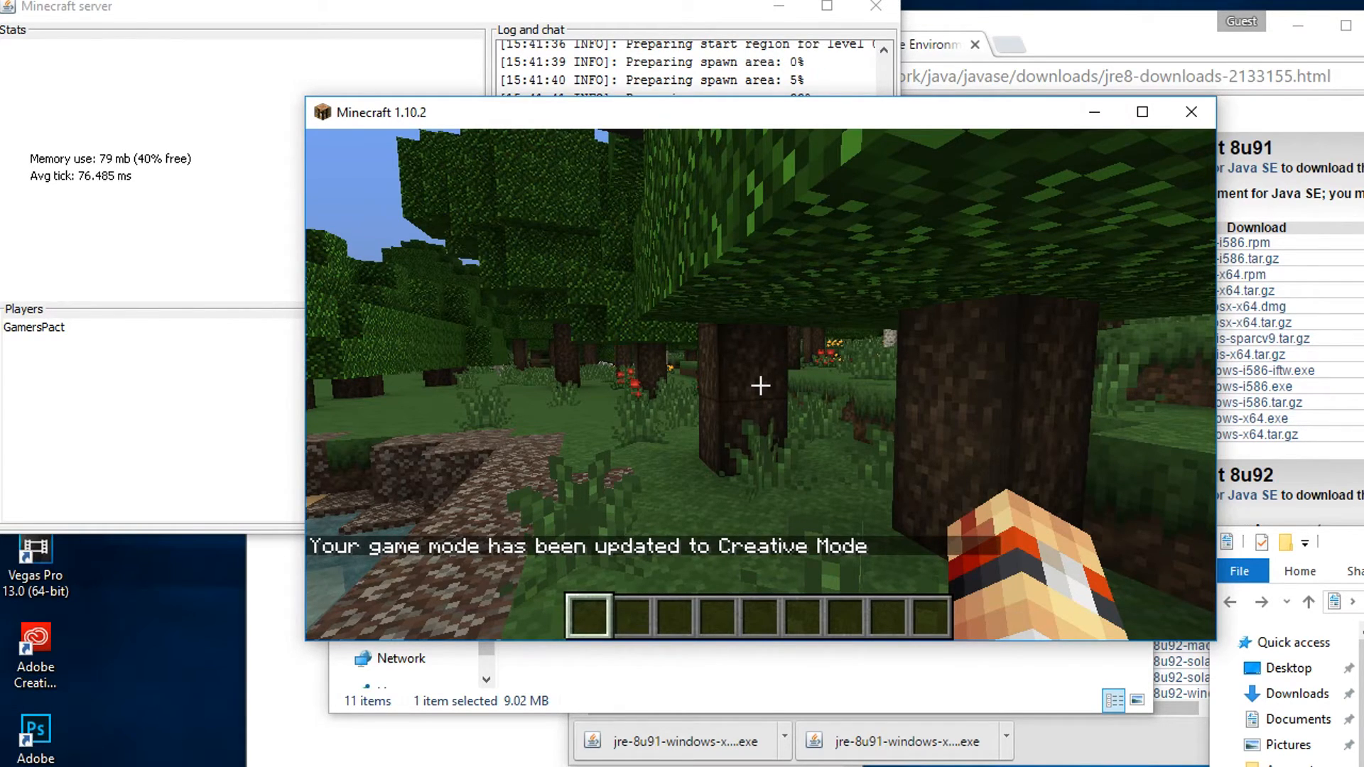
{"action": "key", "text": "e"}
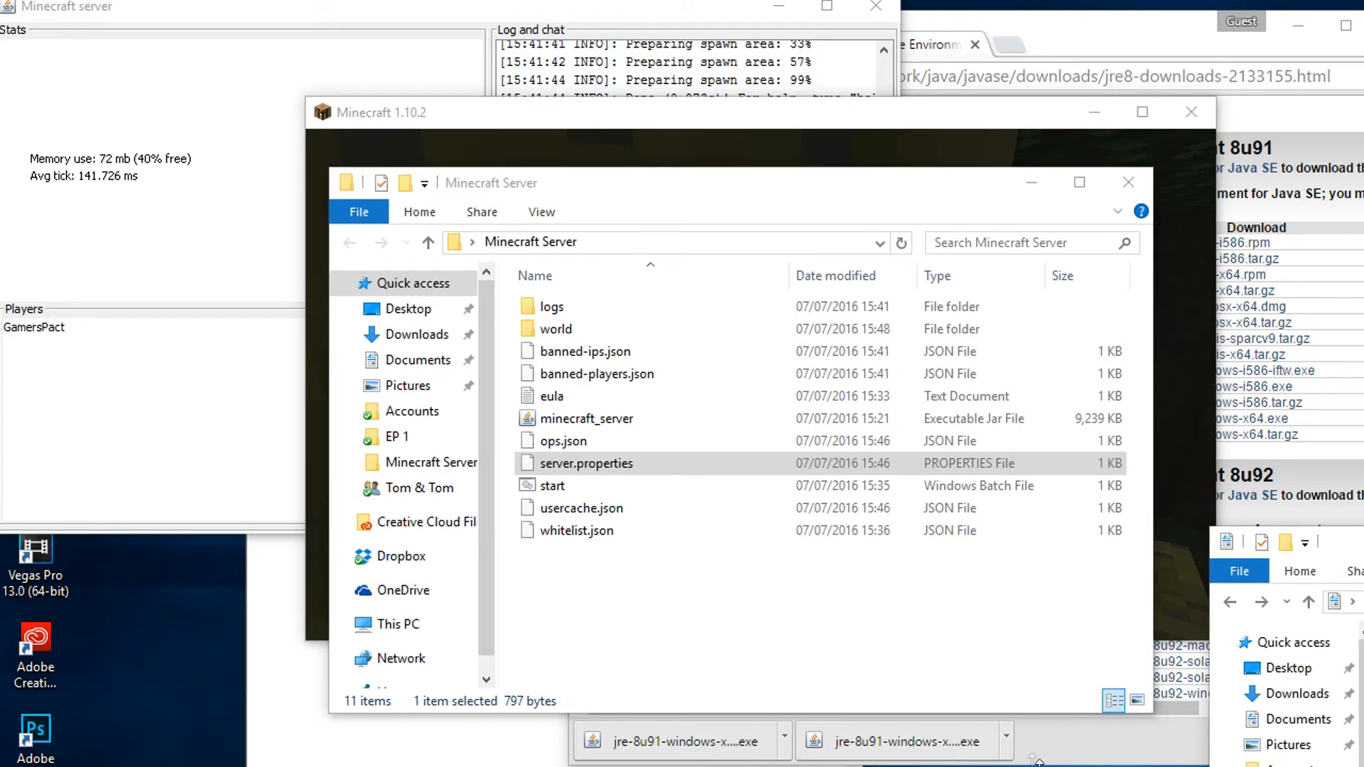
Step: Open server.properties in Notepad from the Minecraft Server folder
{"action": "double_click", "coordinate": [586, 463]}
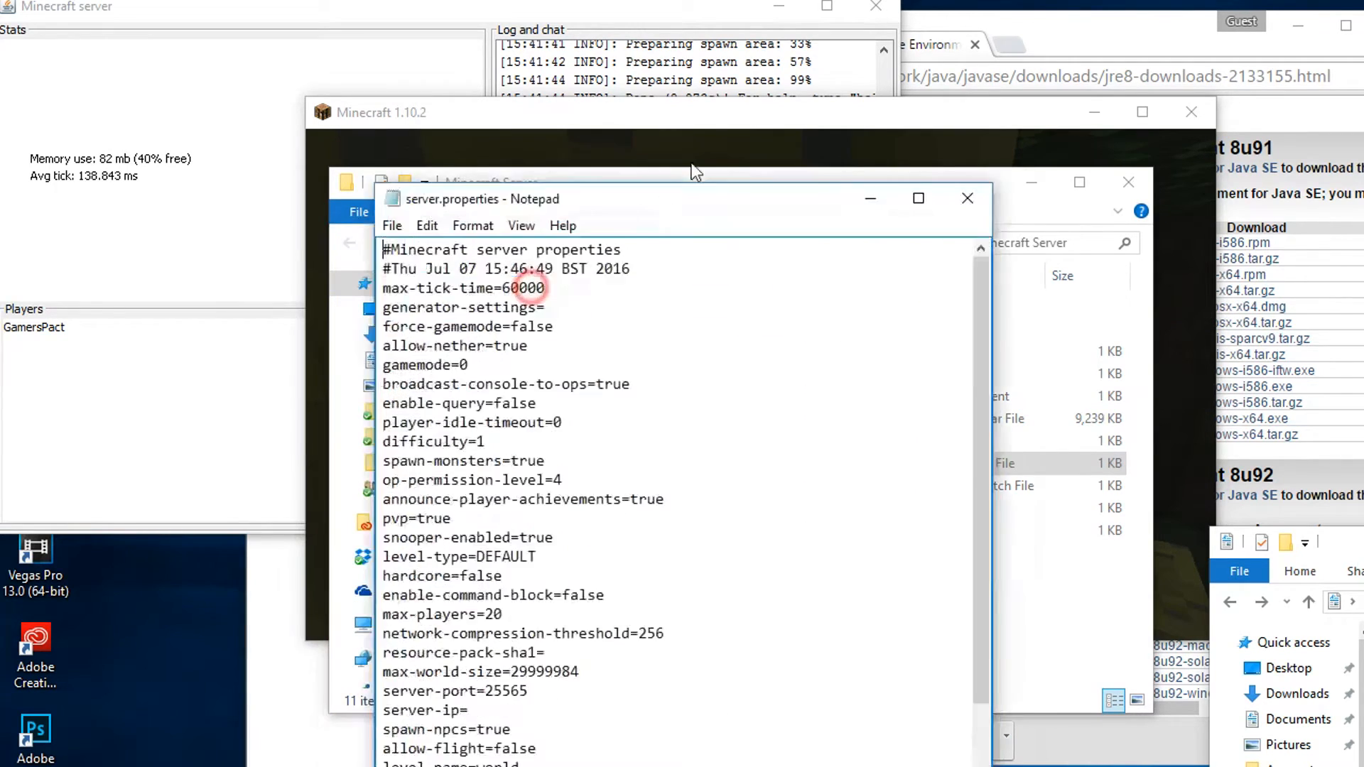